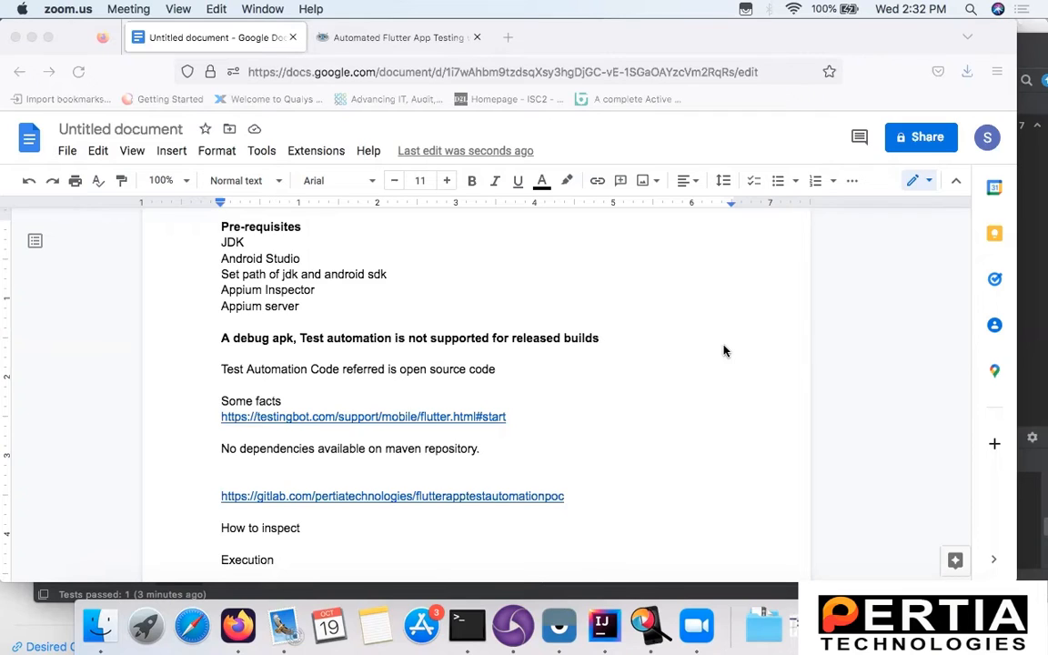
mouse_move(653, 382)
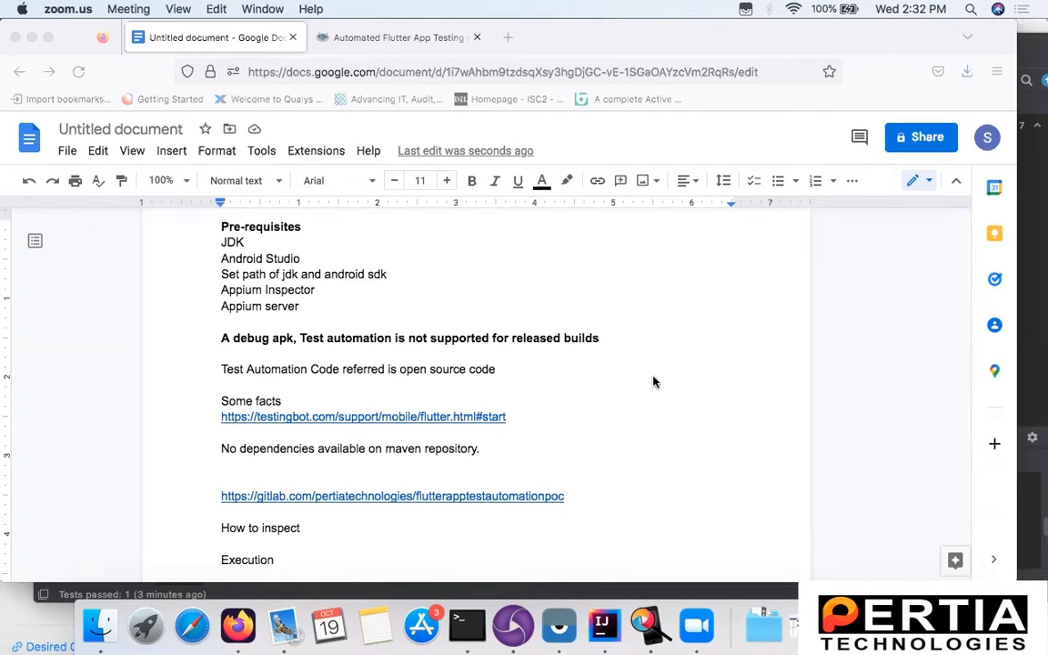
mouse_move(280, 465)
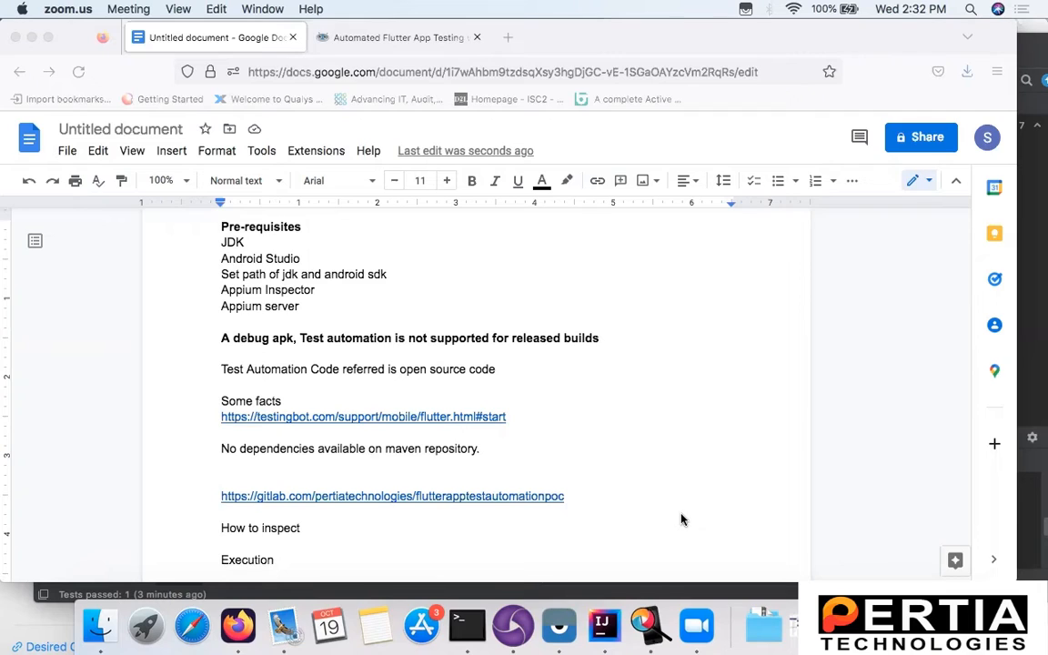
mouse_move(561, 454)
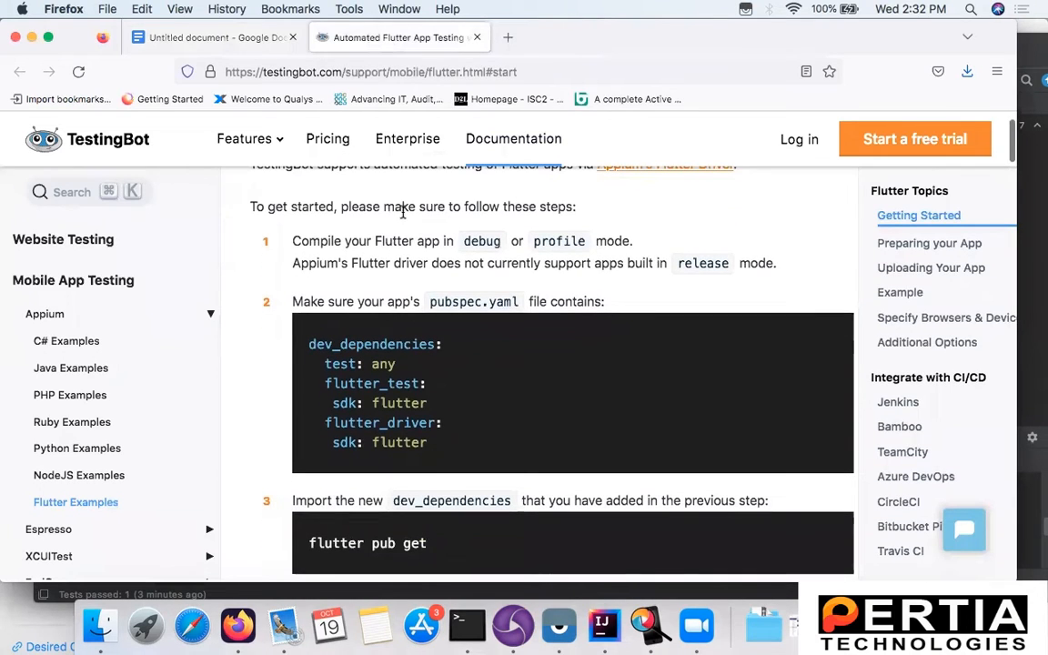
mouse_move(457, 247)
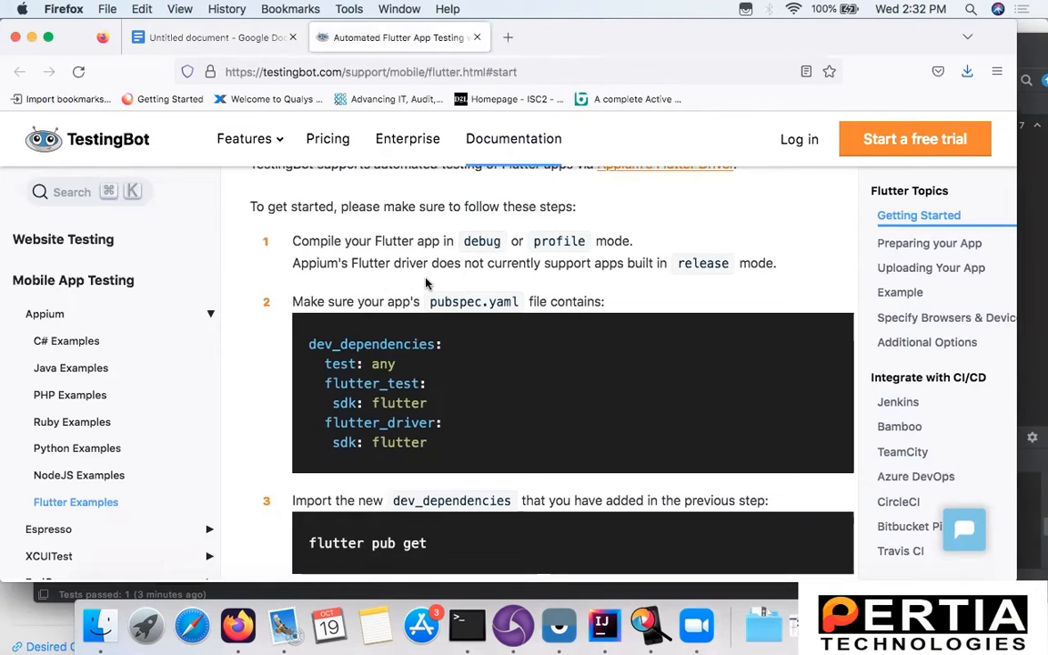
mouse_move(752, 279)
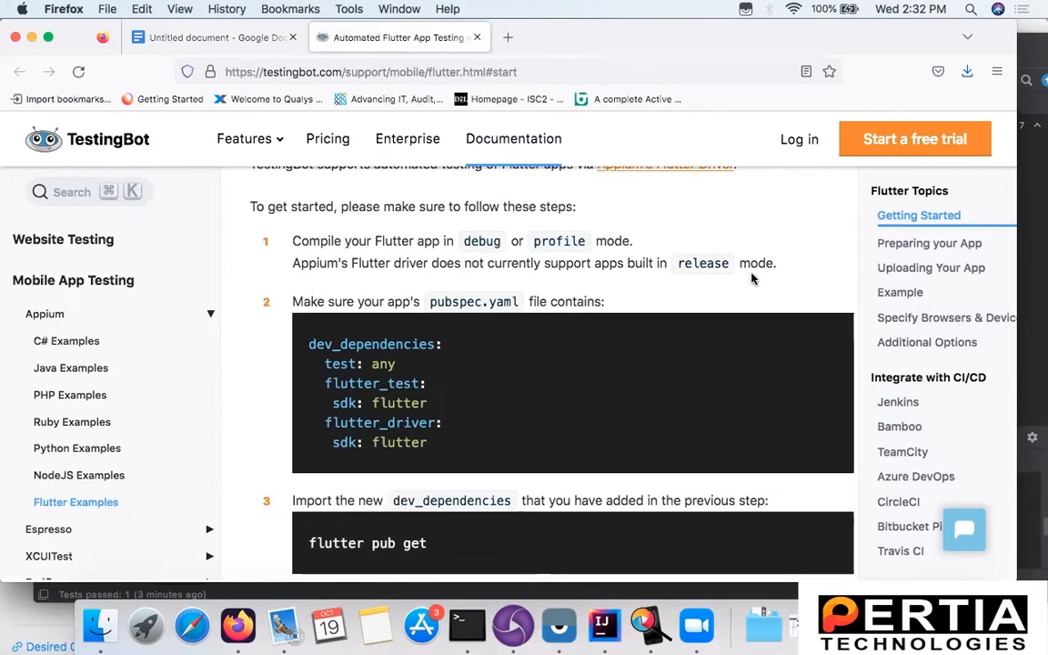
scroll(down, 3)
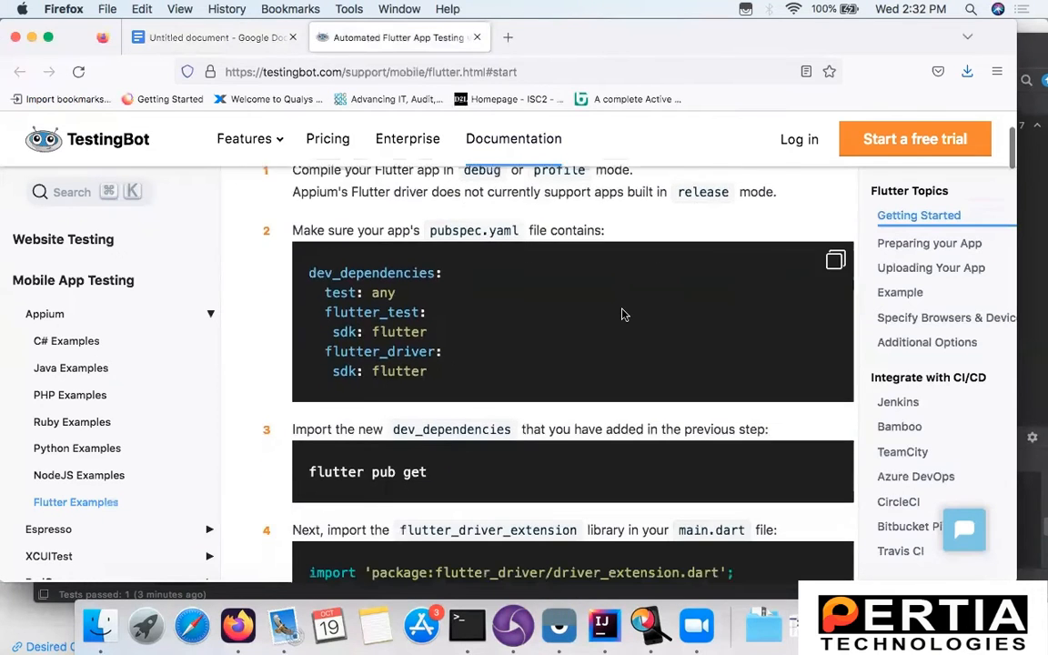
scroll(down, 3)
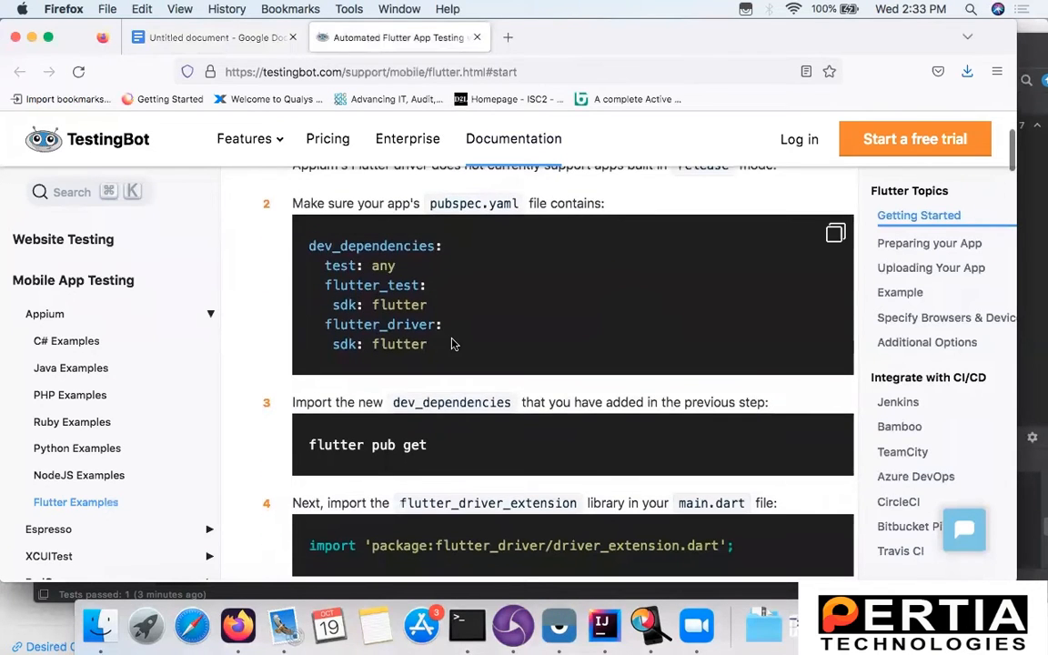
scroll(down, 3)
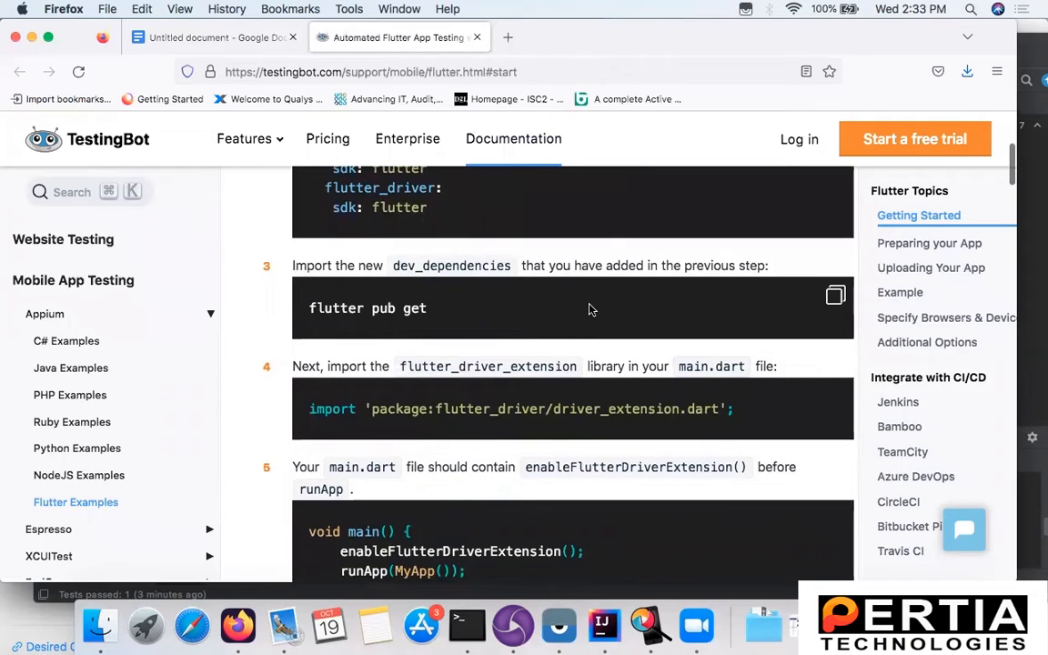
scroll(down, 3)
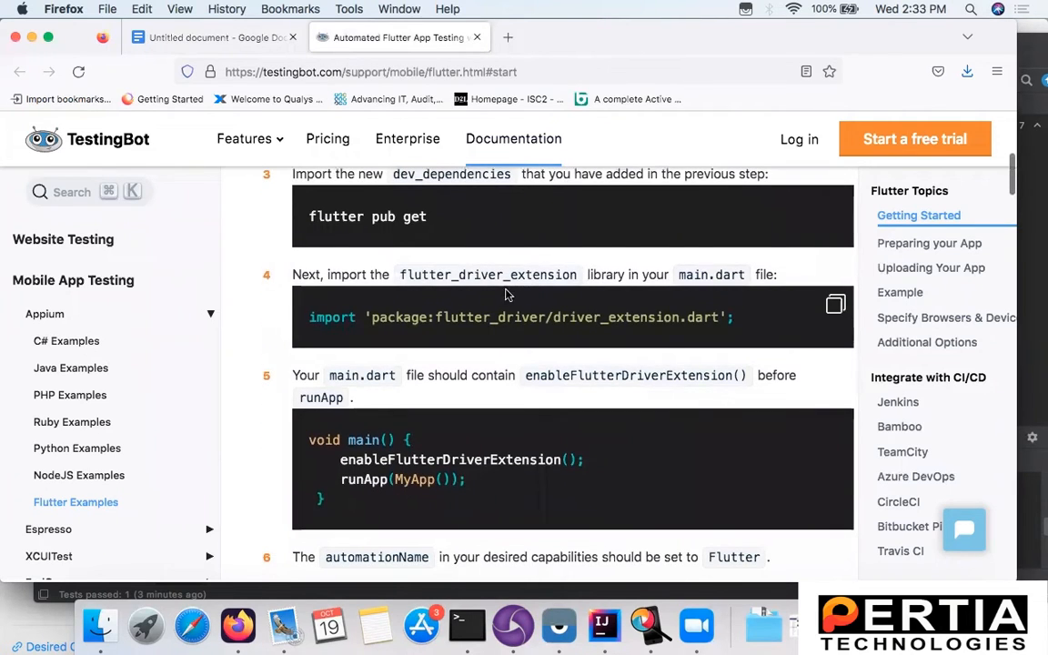
scroll(down, 3)
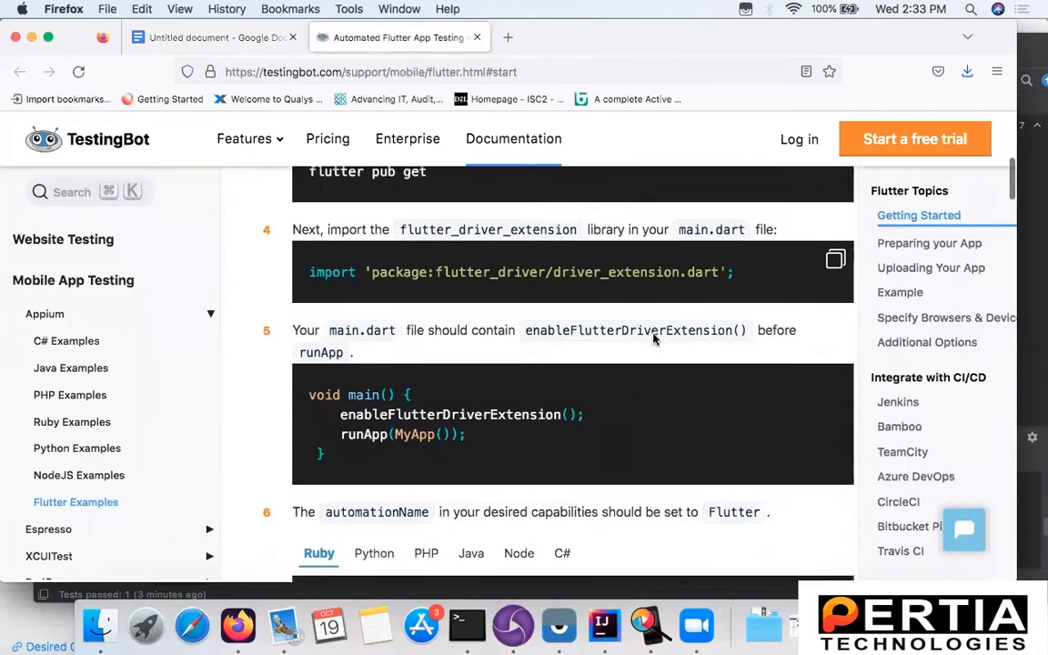
scroll(down, 3)
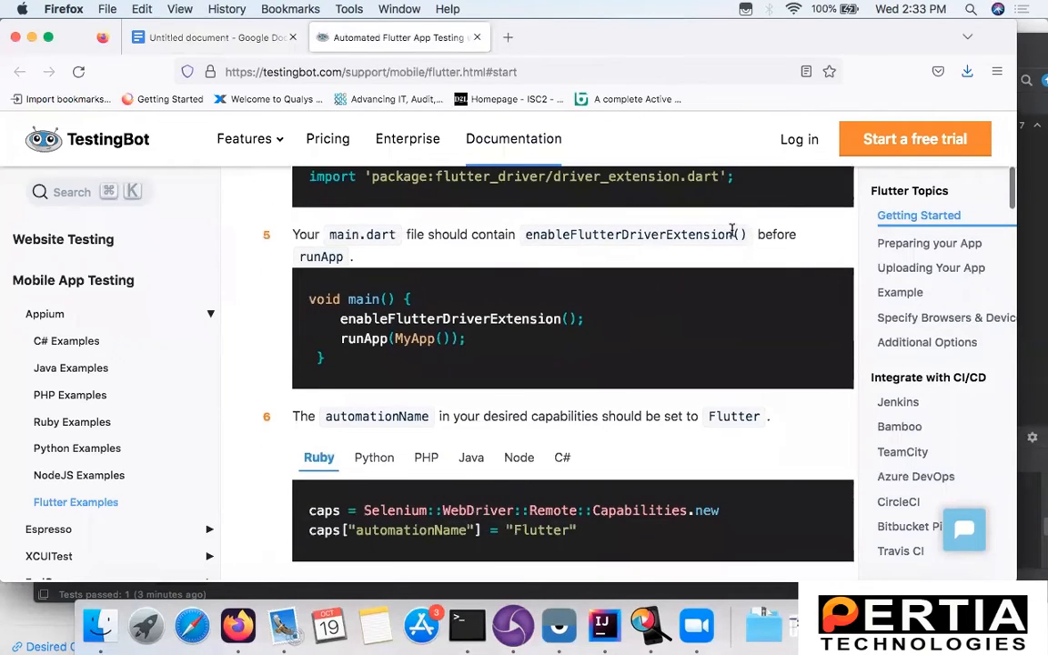
scroll(down, 3)
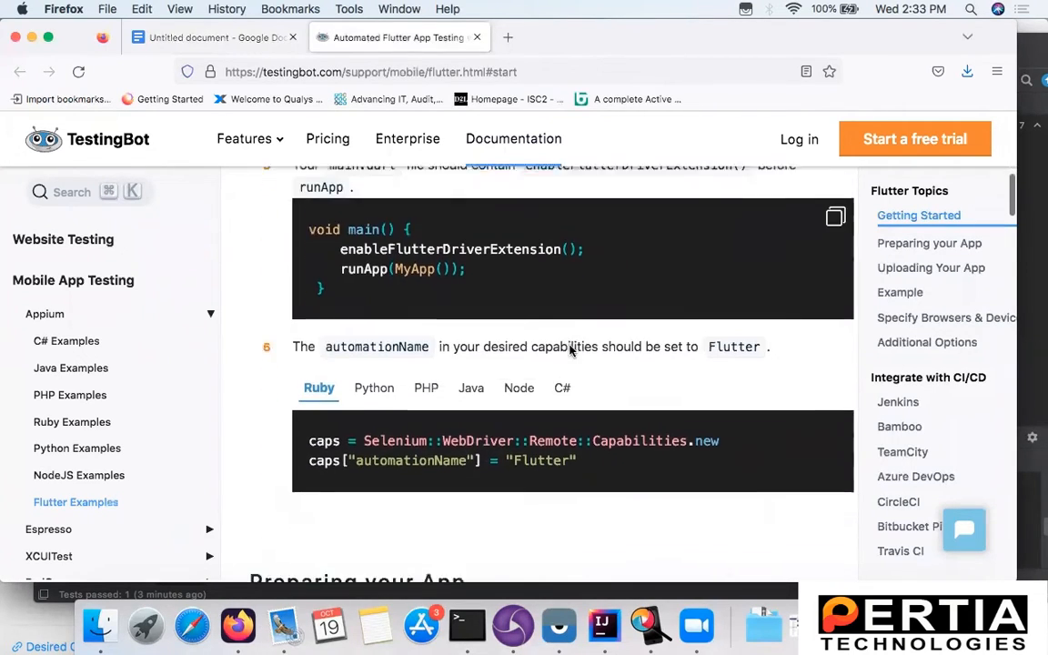
scroll(down, 3)
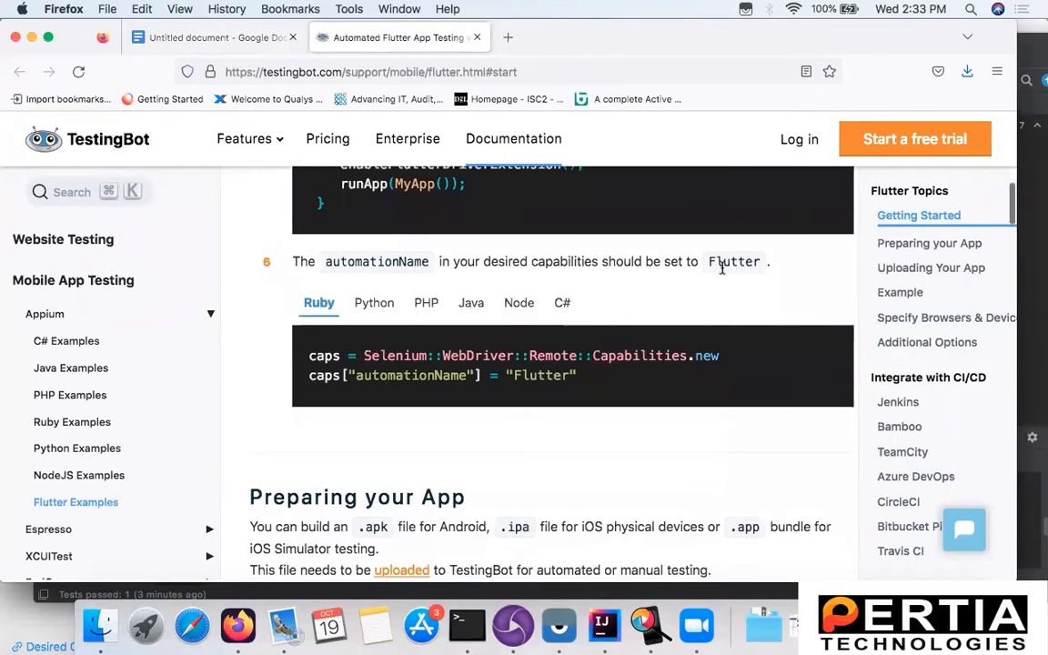
scroll(down, 3)
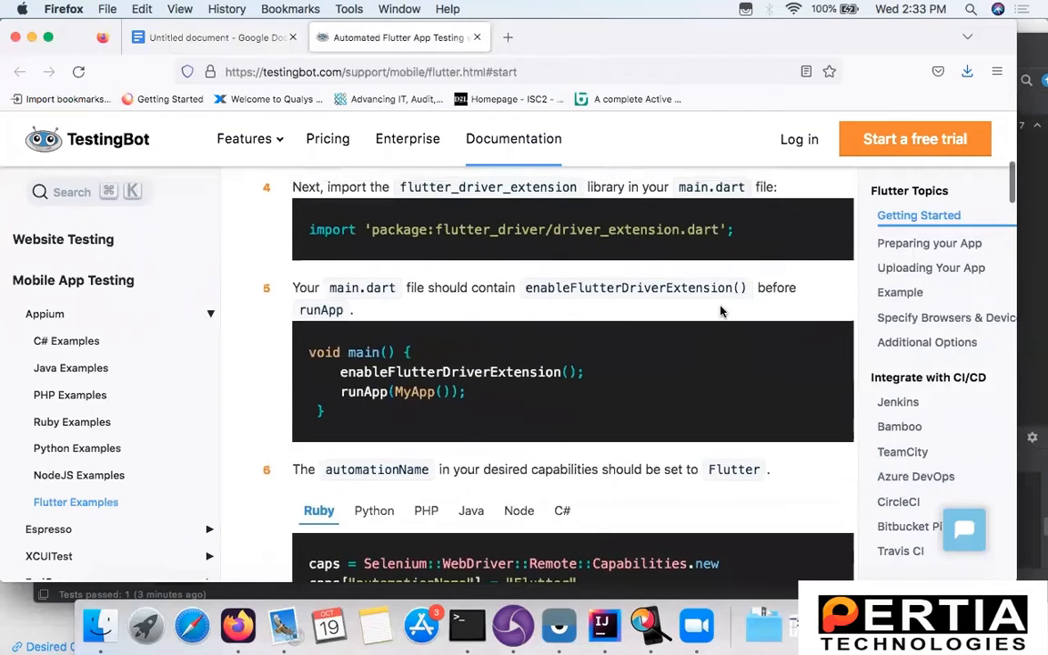
mouse_move(214, 38)
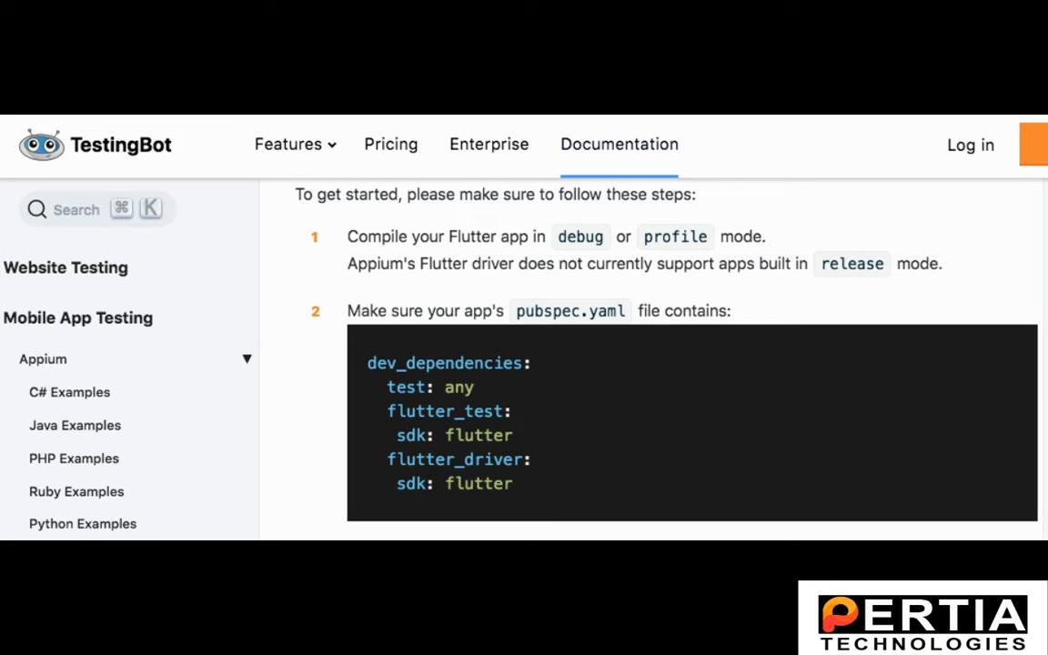
Step: Scroll past step 6 and Preparing your App, then return to the Untitled Google Docs notes
scroll(down, 3)
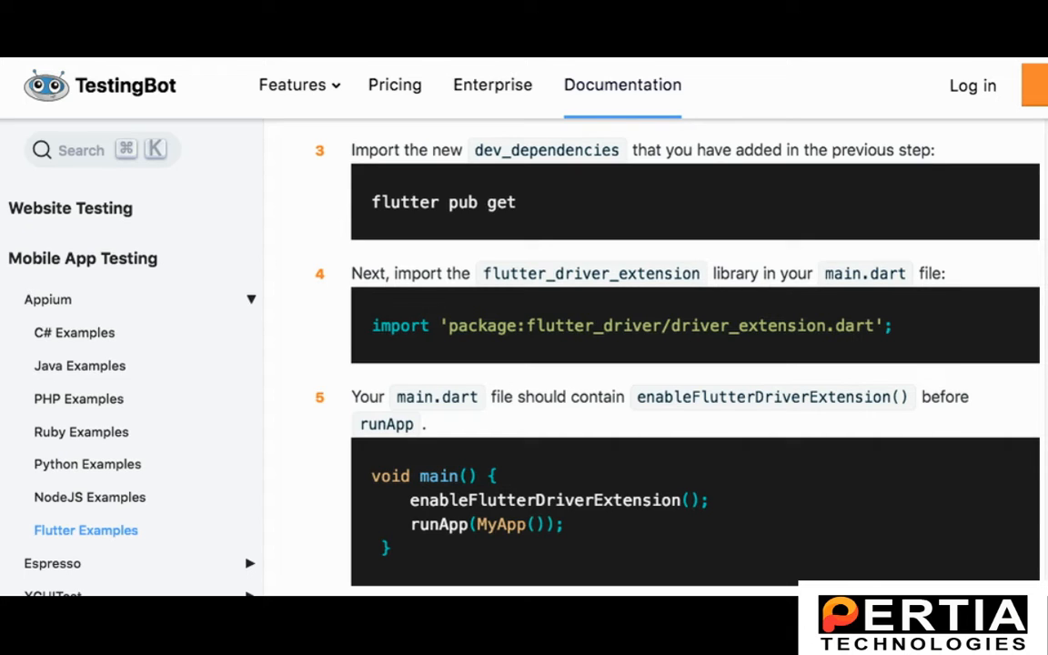
scroll(down, 3)
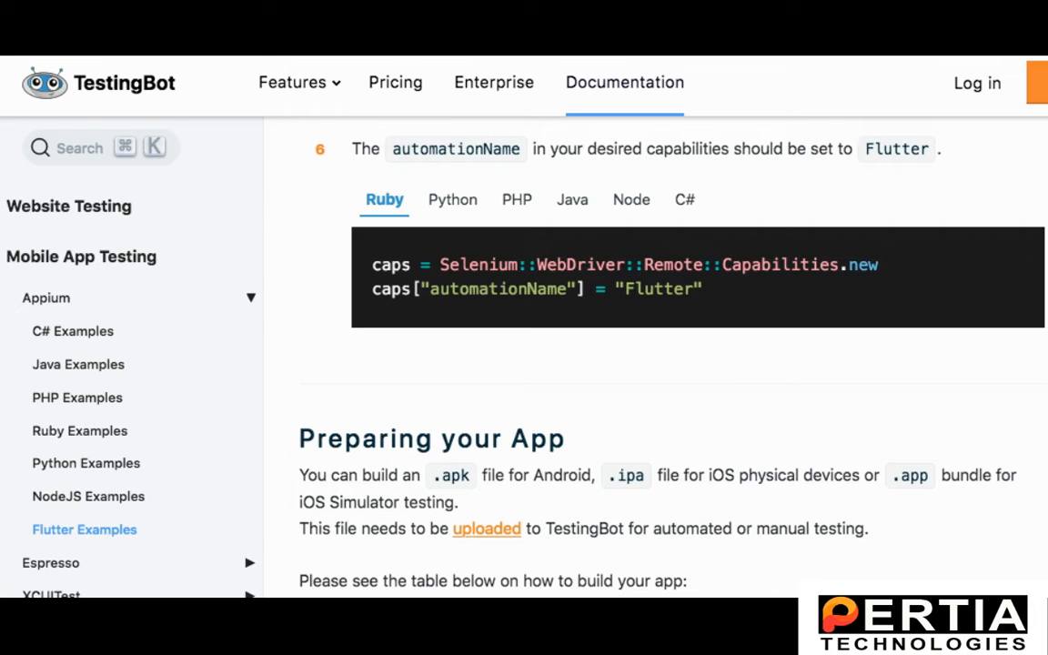
click(209, 38)
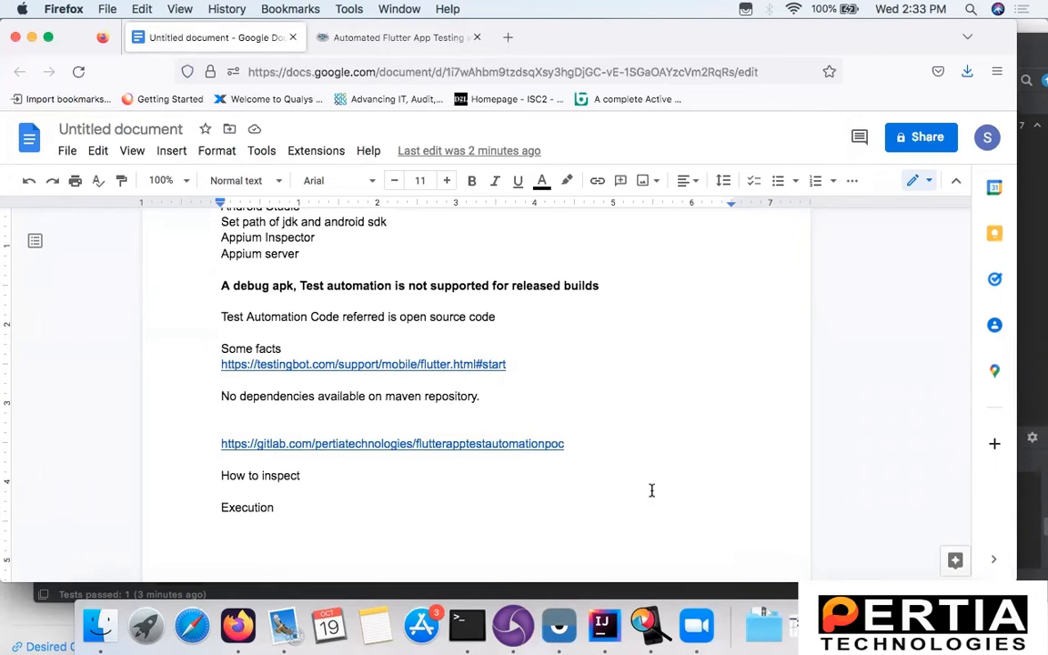
mouse_move(512, 625)
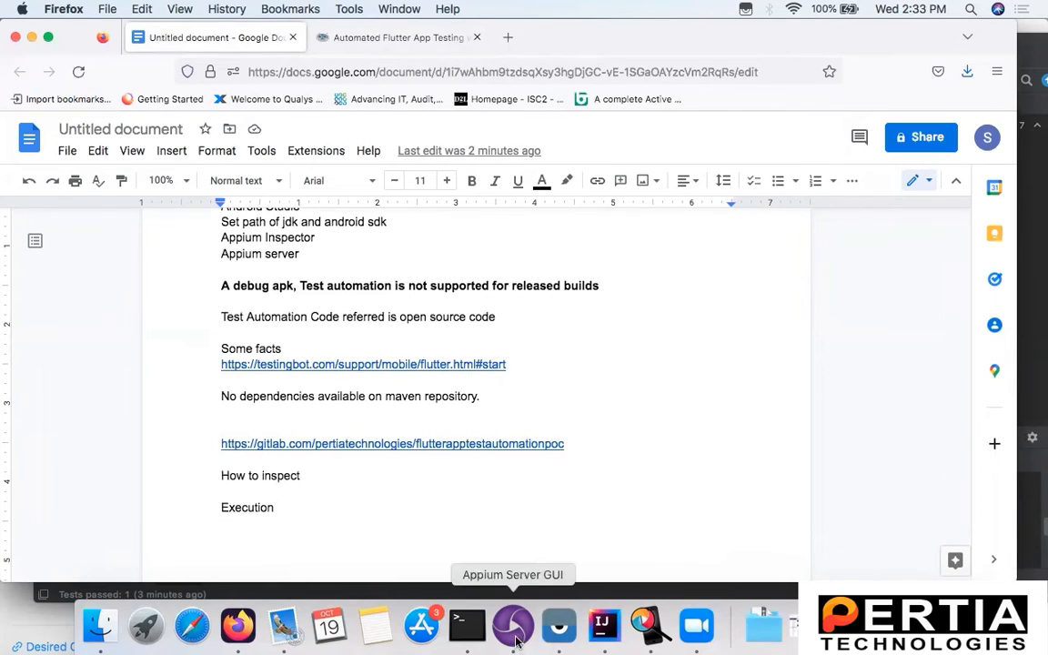
mouse_move(558, 626)
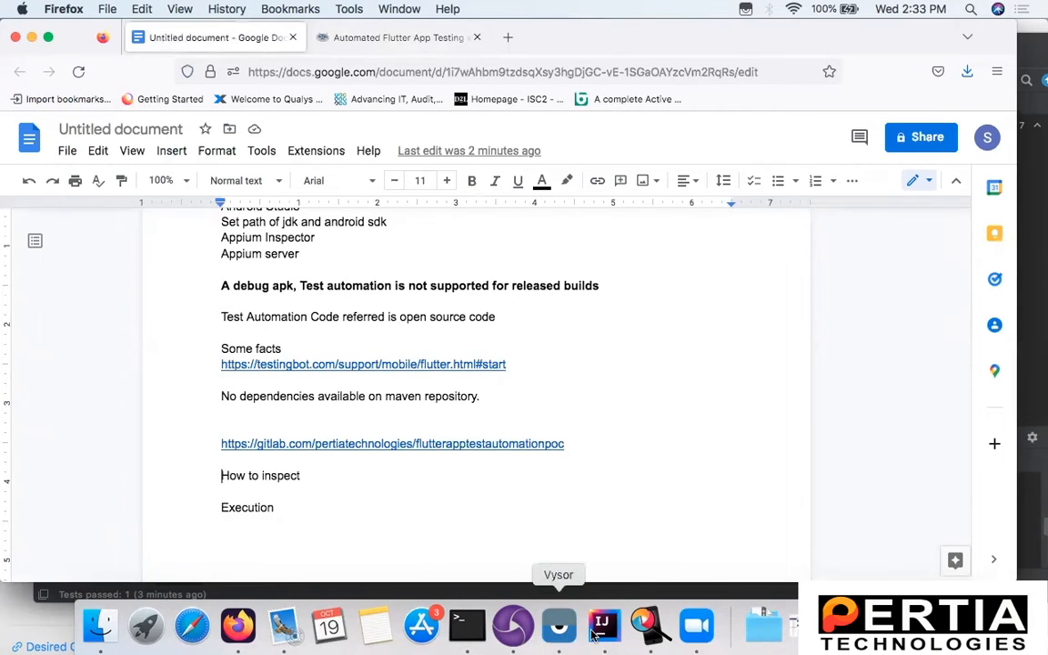
mouse_move(649, 624)
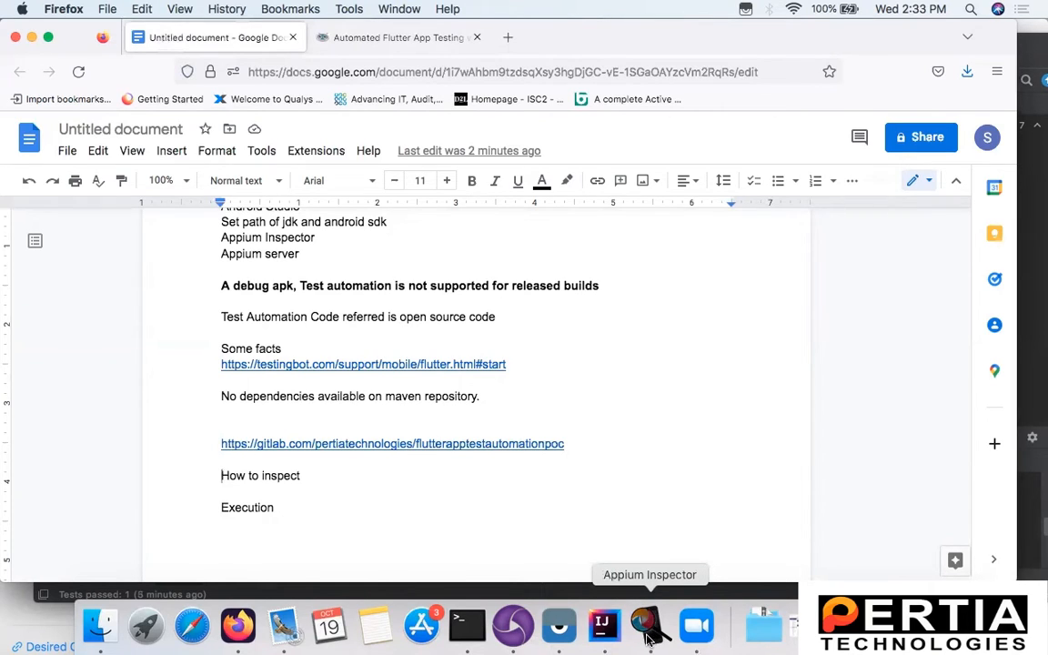
Step: Switch from Google Docs to Appium Inspector via its Dock icon
click(645, 625)
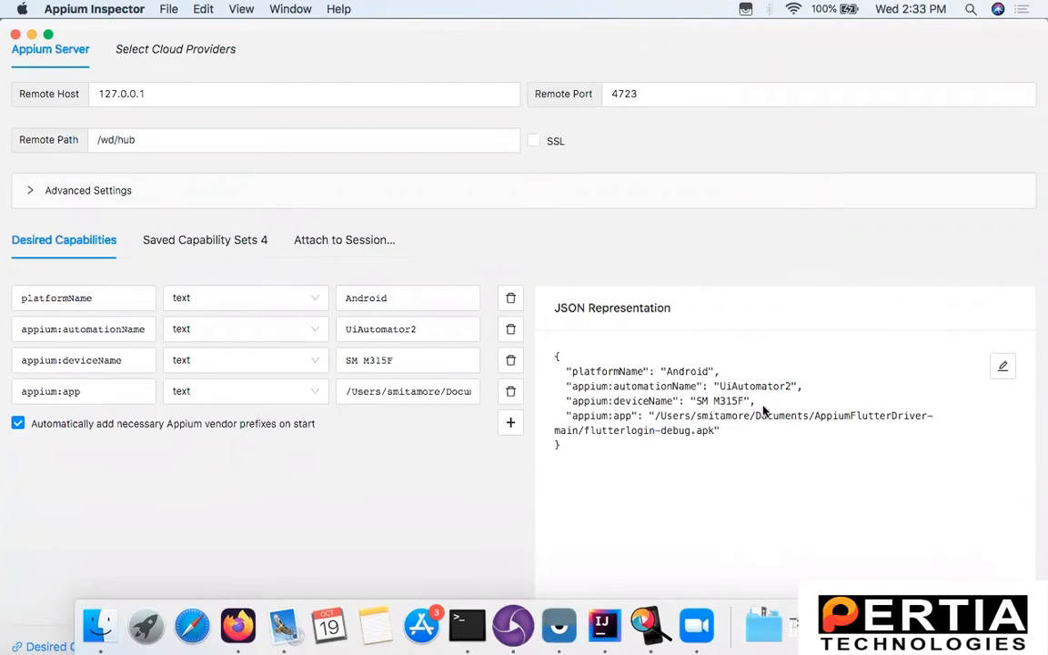
mouse_move(807, 432)
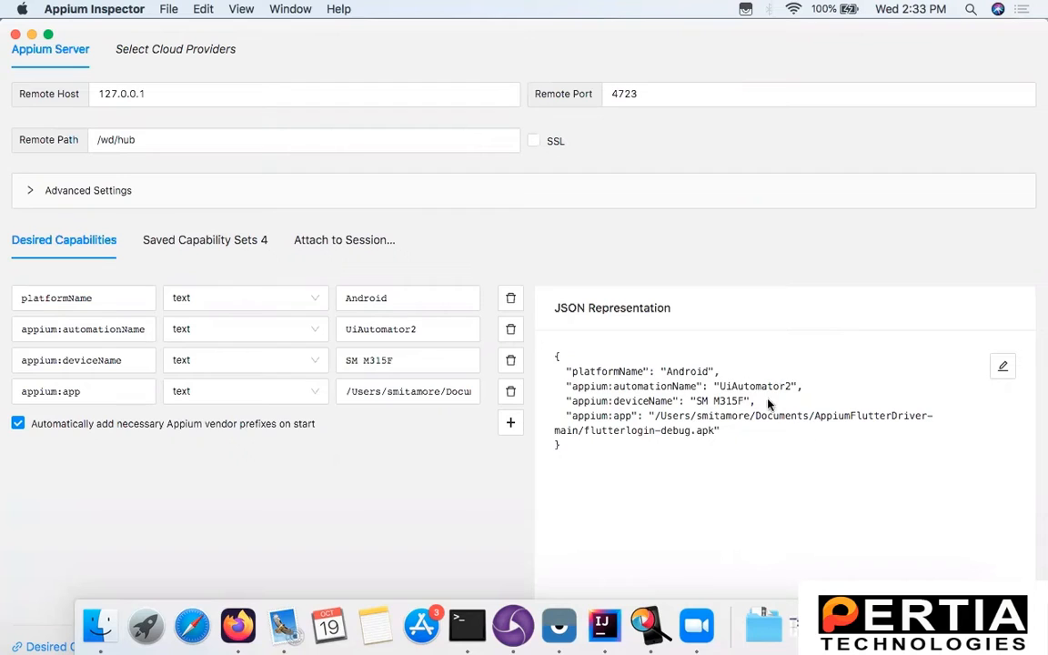
mouse_move(732, 416)
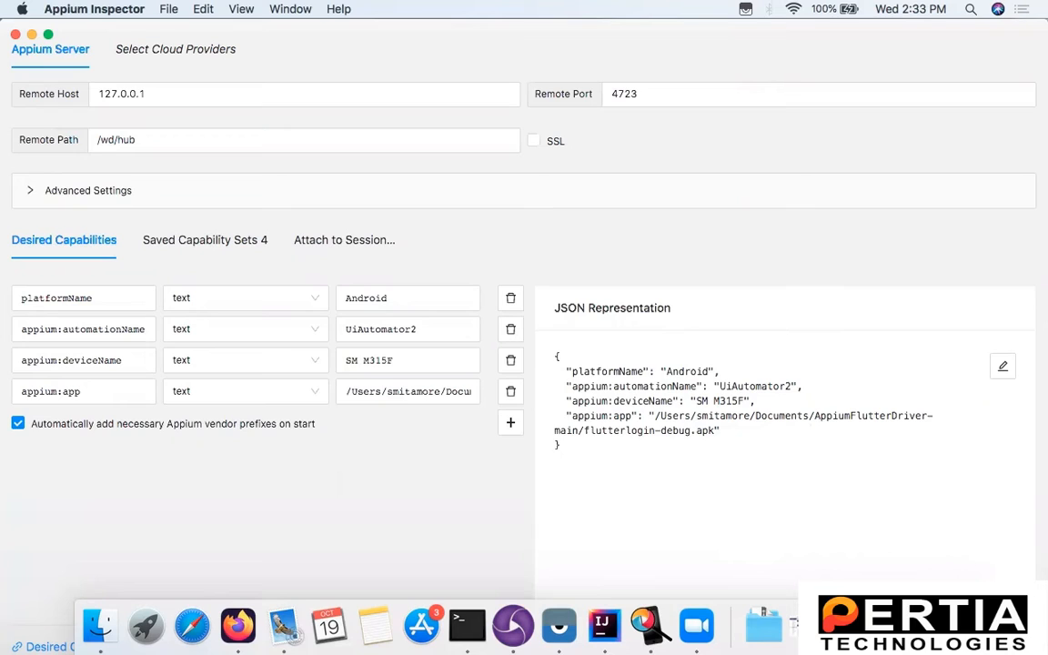
mouse_move(775, 385)
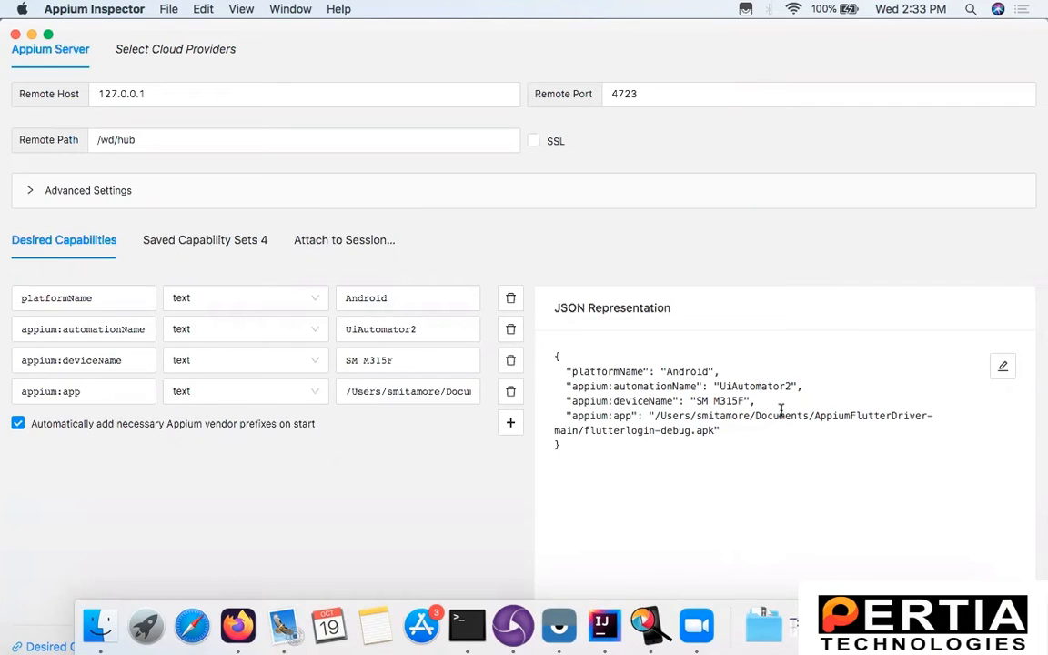
mouse_move(808, 432)
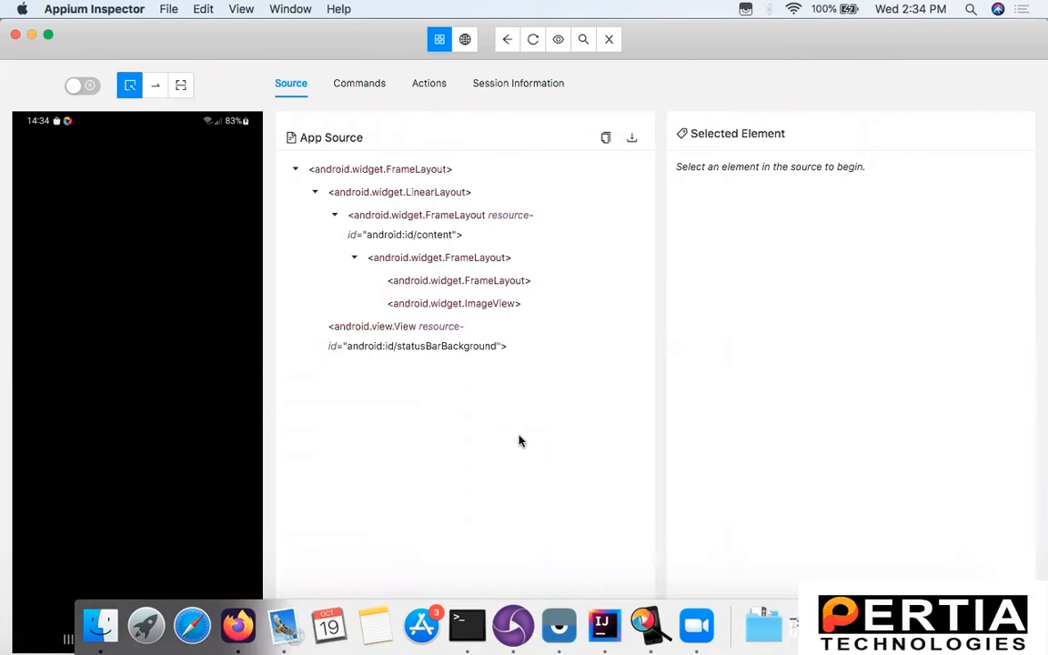
mouse_move(312, 381)
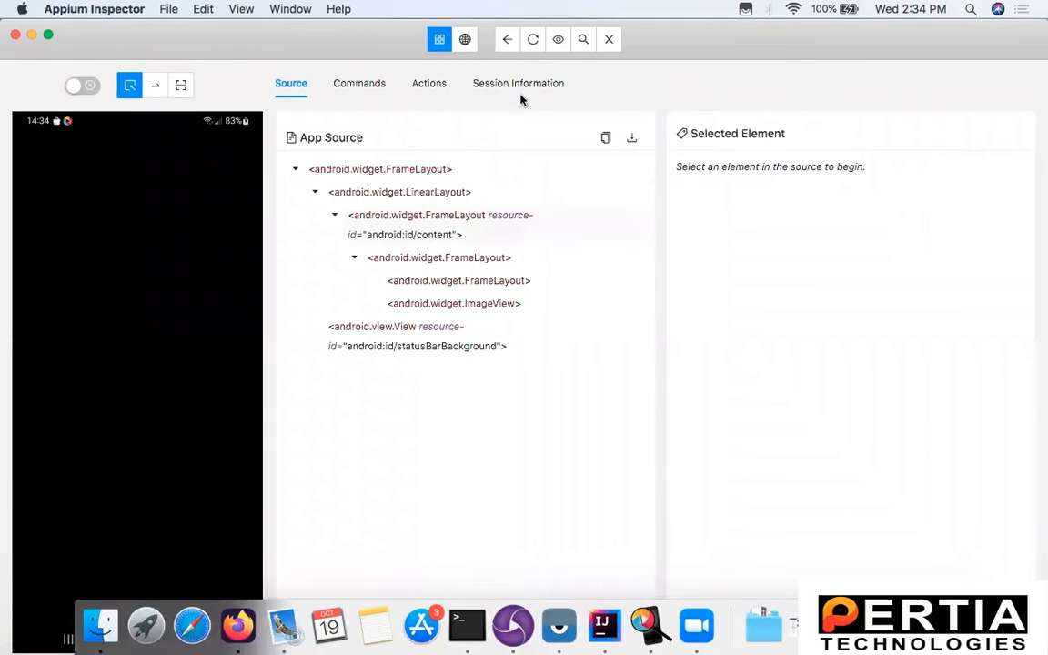
Step: Start the UiAutomator2 session to load the Flutter app's sign-in screen and source tree
click(533, 39)
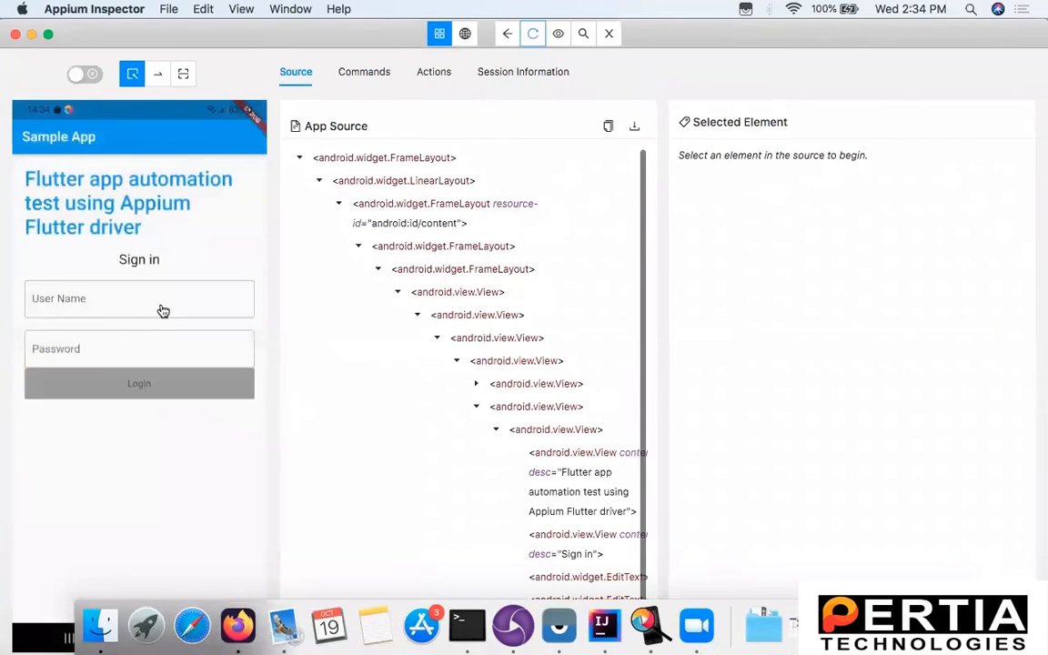
Step: Select the User Name field and Login button to view their attributes and selectors
click(138, 298)
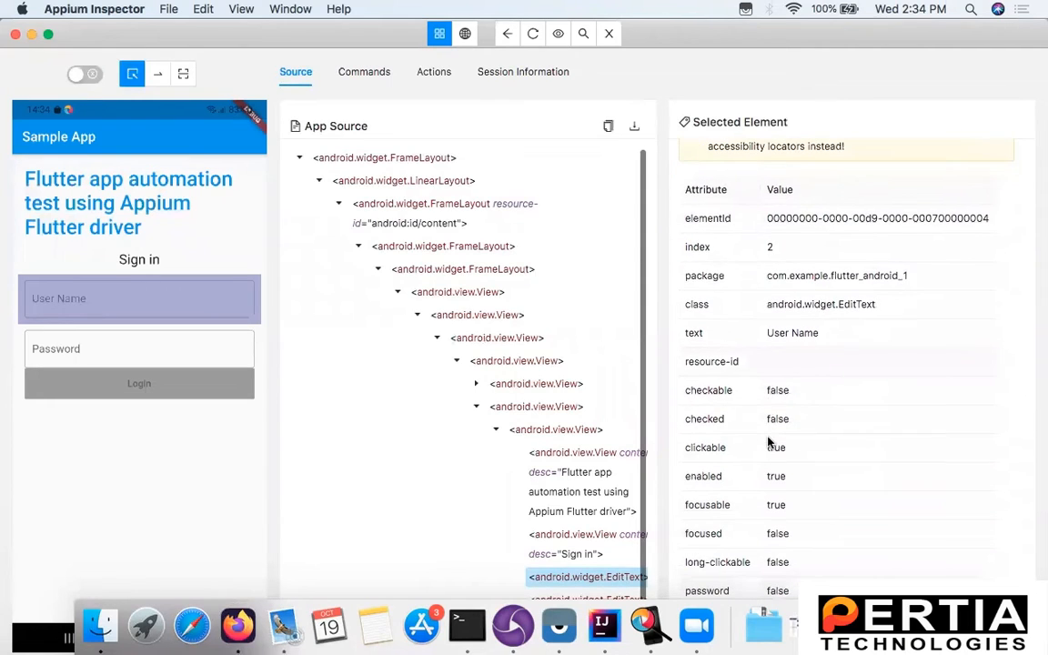
mouse_move(828, 348)
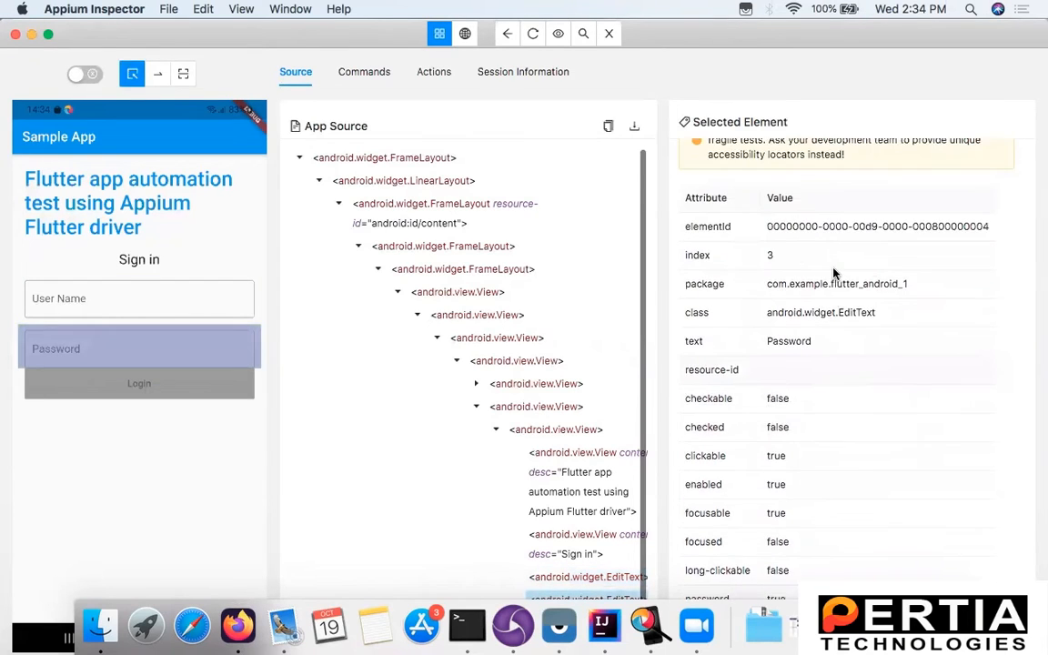
click(138, 383)
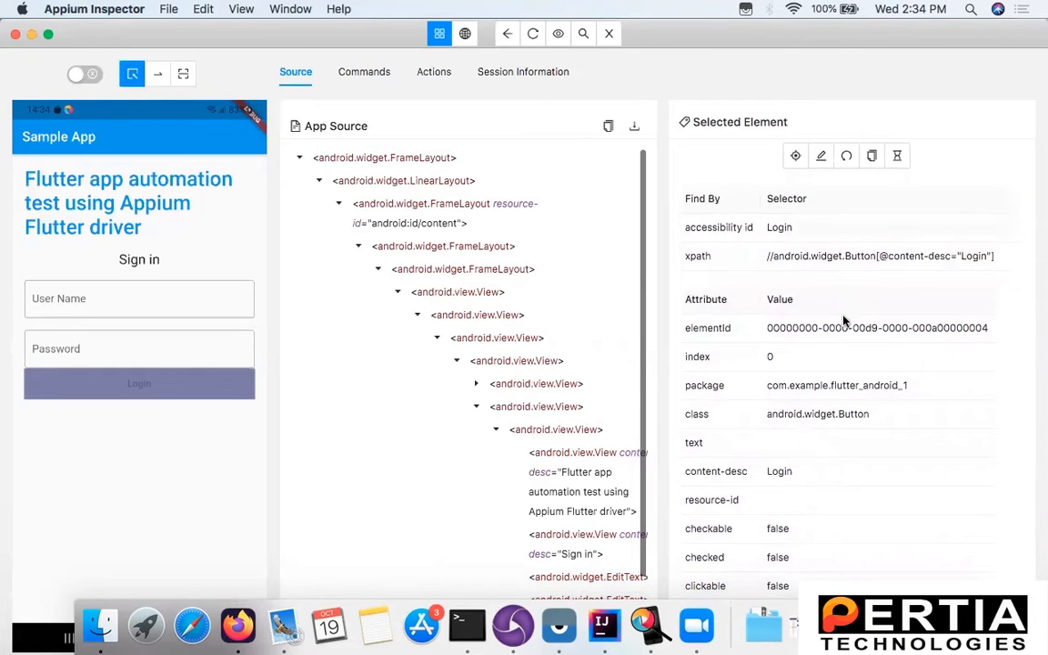
scroll(down, 3)
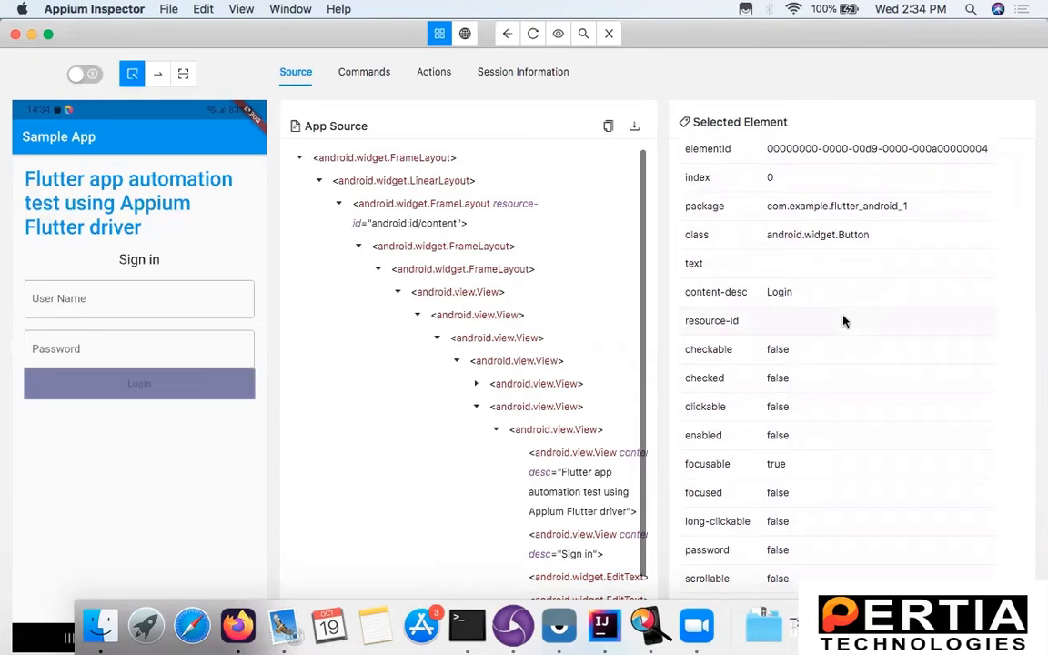
mouse_move(600, 173)
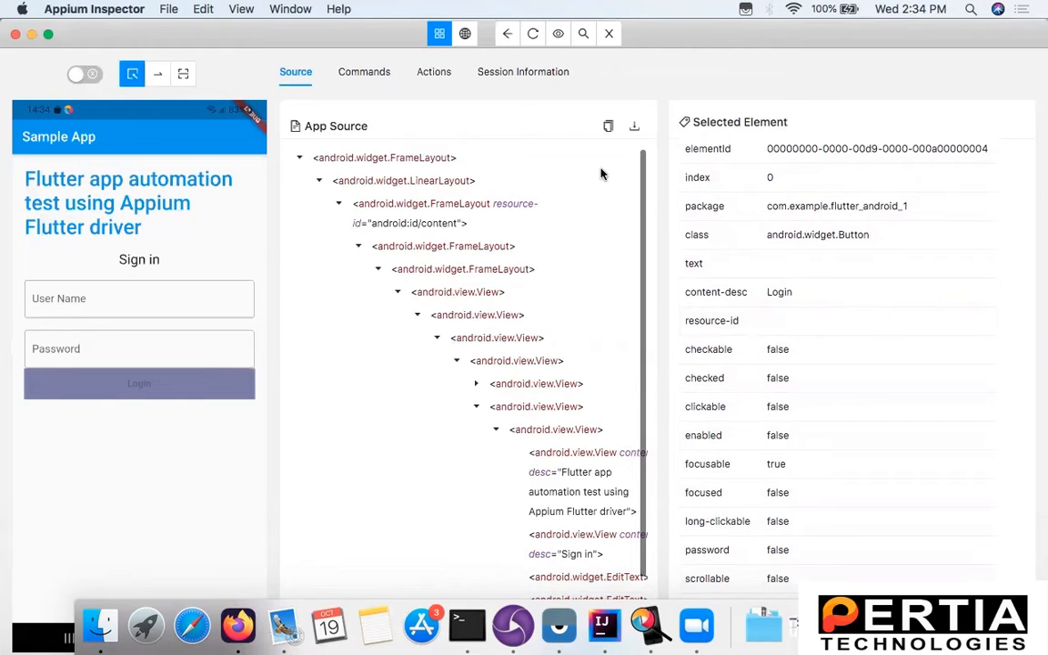
mouse_move(609, 33)
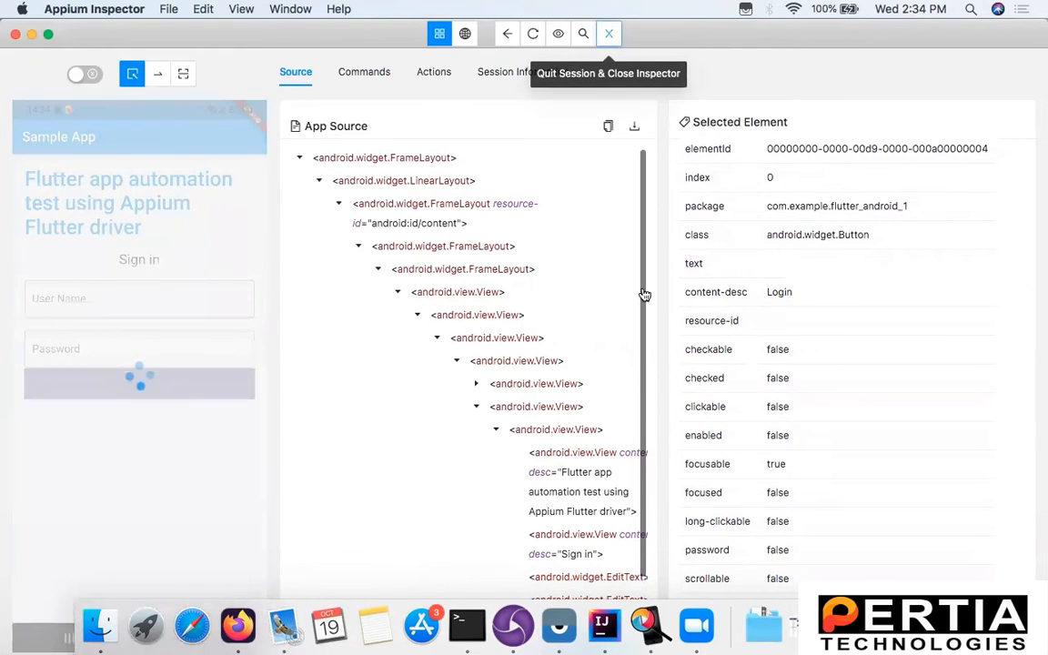
Step: Quit the session and change appium:automationName from UiAutomator2 to Flutter in raw JSON
click(609, 33)
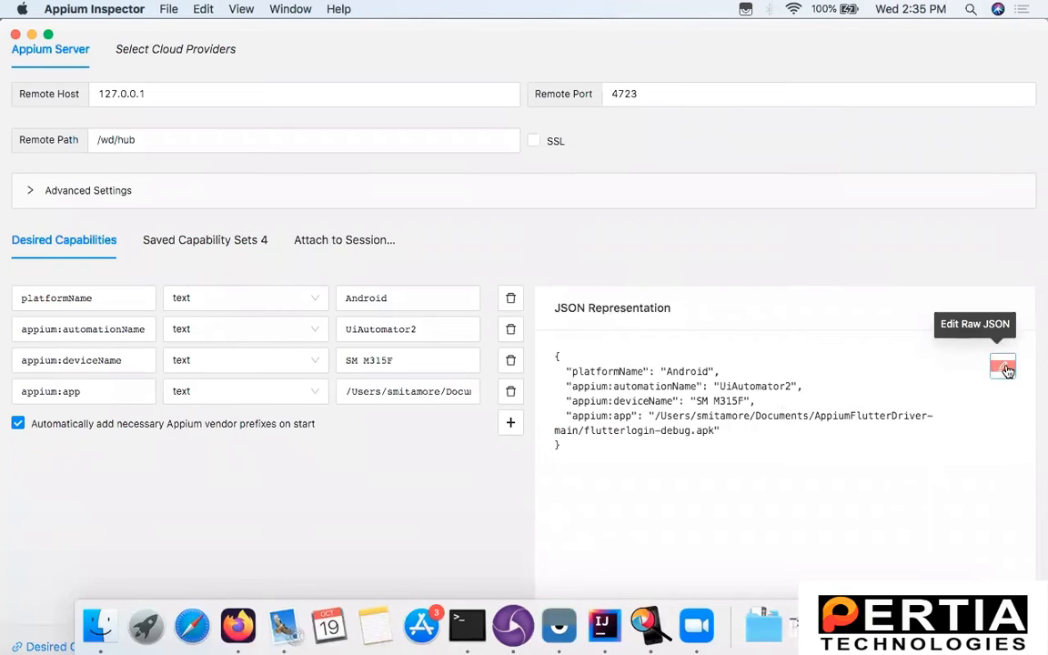
click(1001, 367)
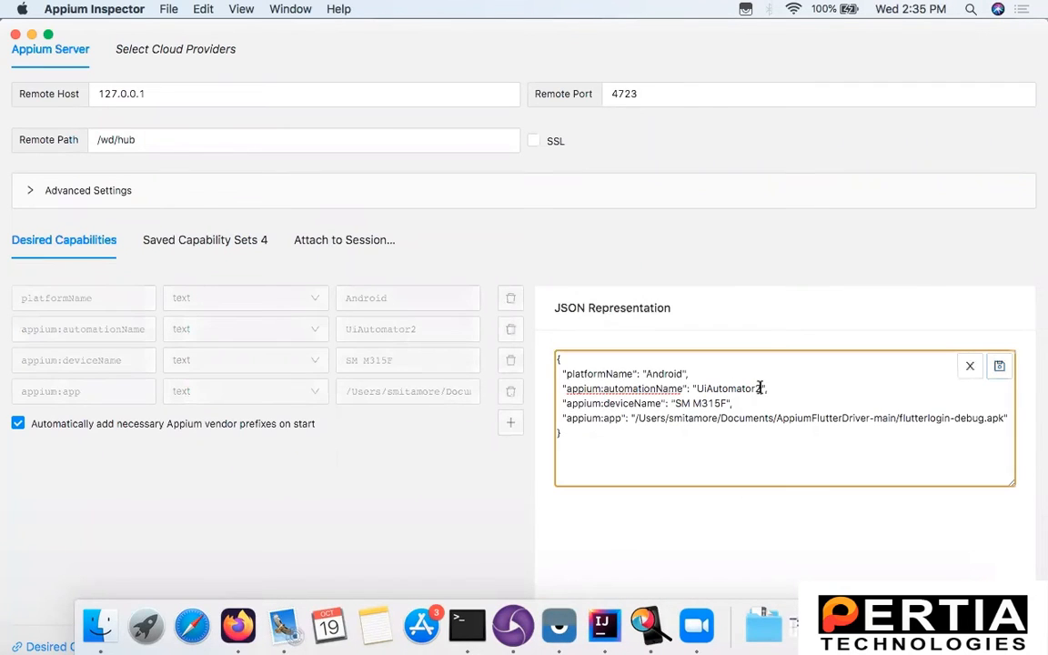
key(Backspace)
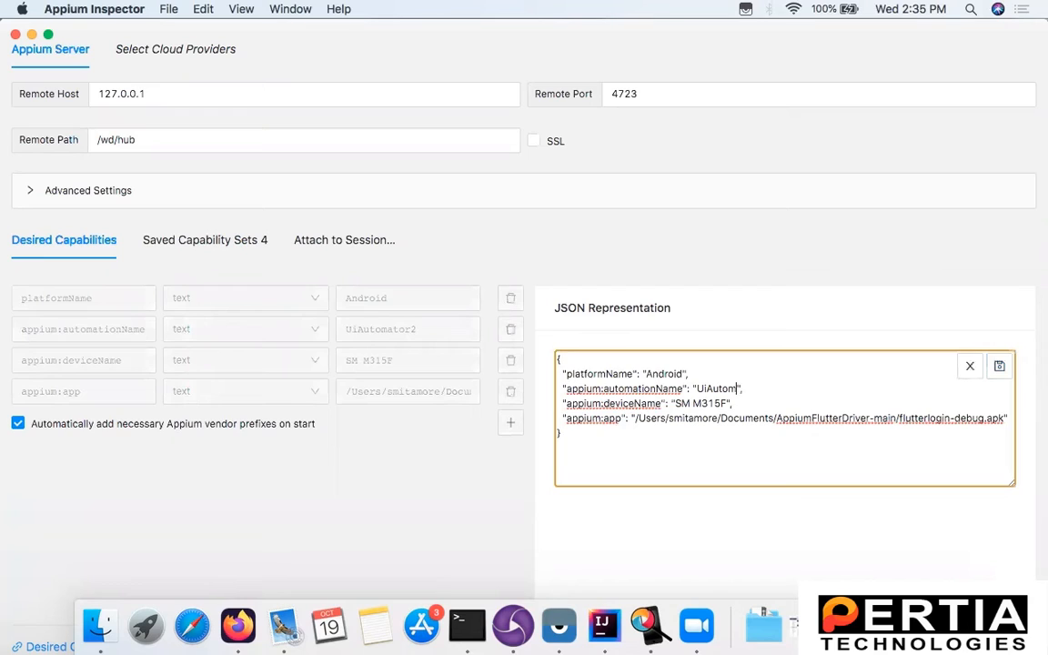
key(backspace)
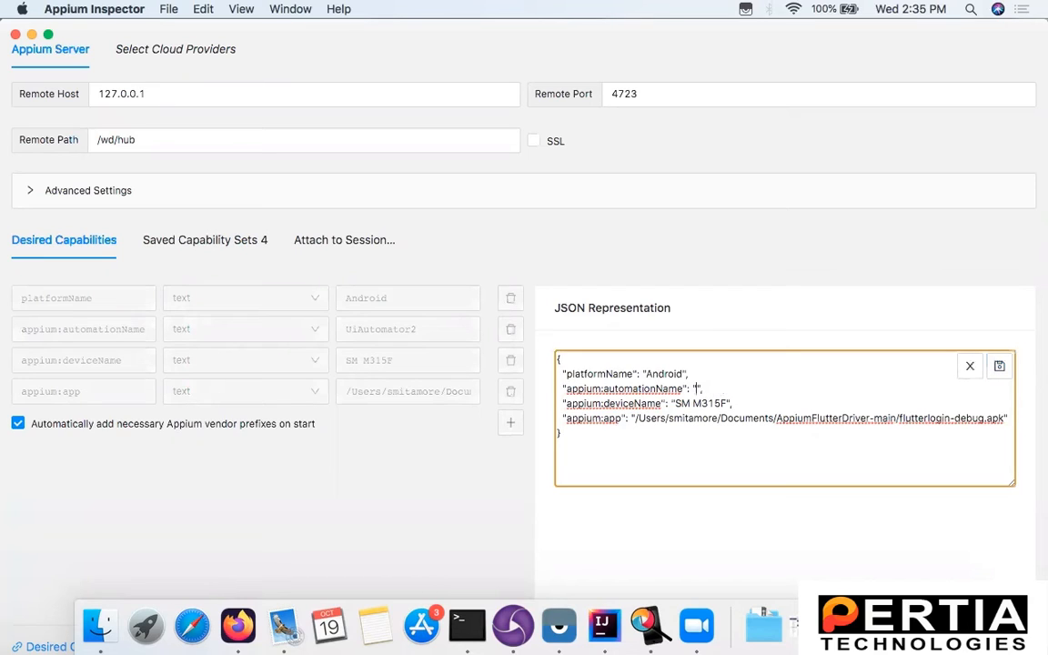
text(Flutter)
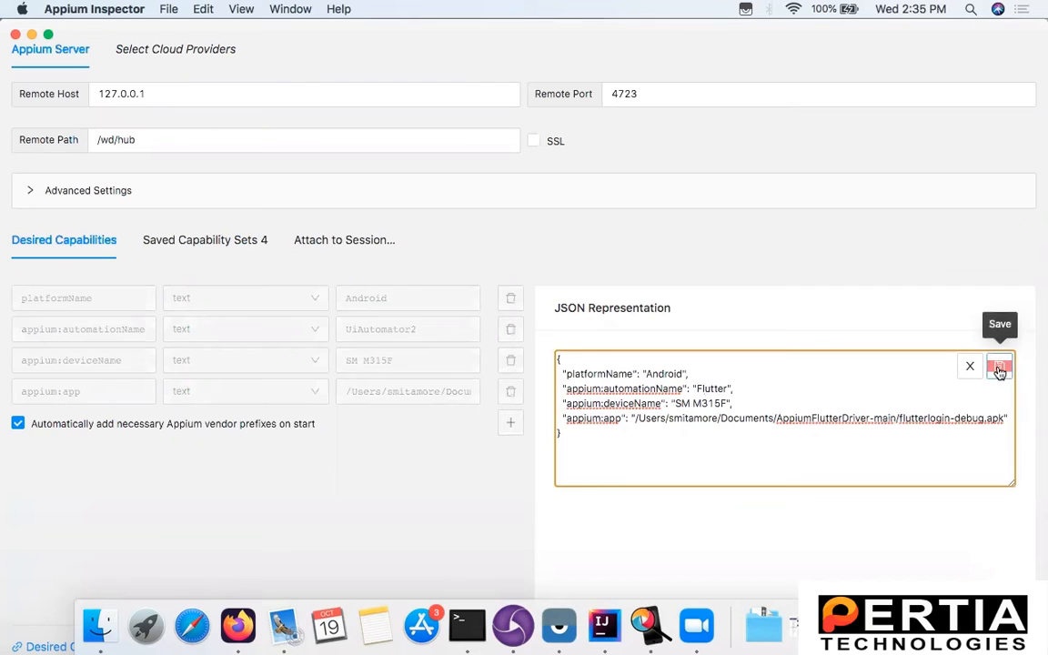
click(1000, 365)
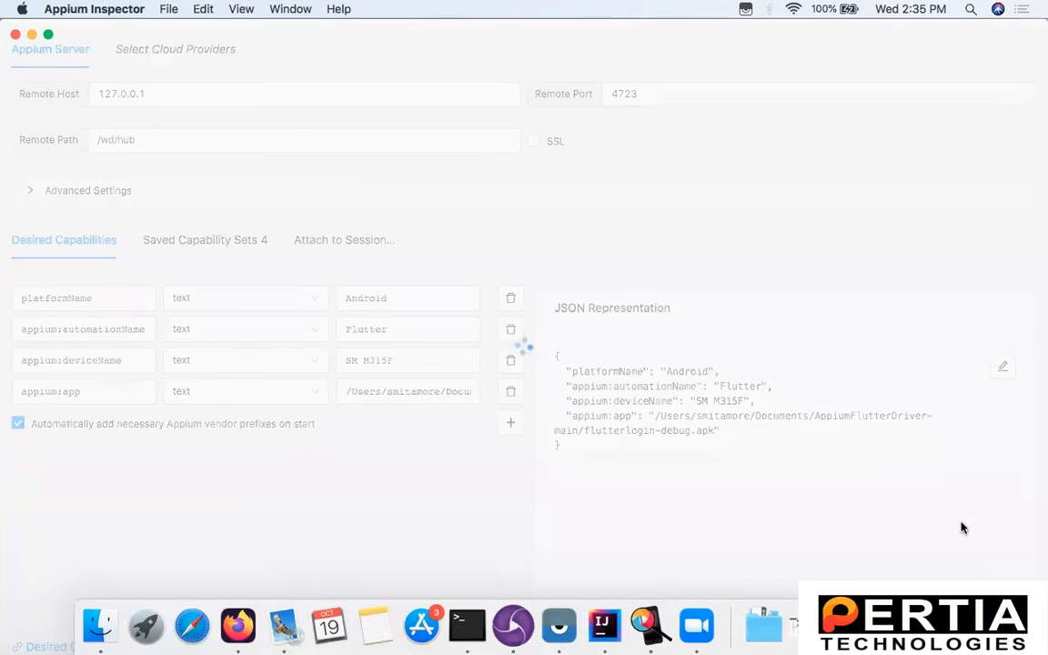
mouse_move(889, 401)
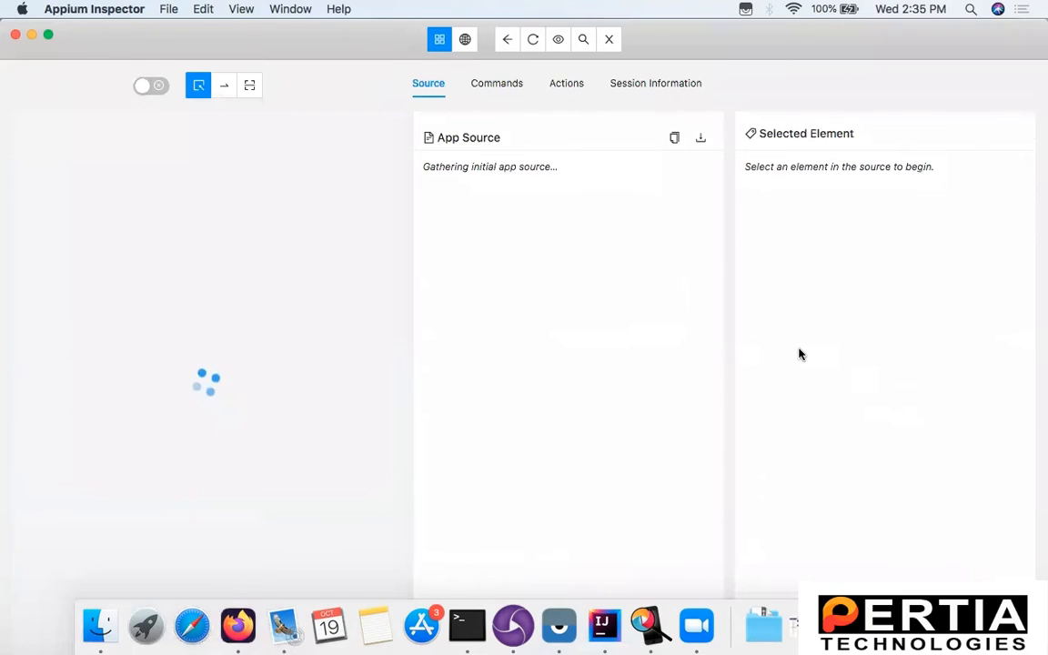
mouse_move(597, 298)
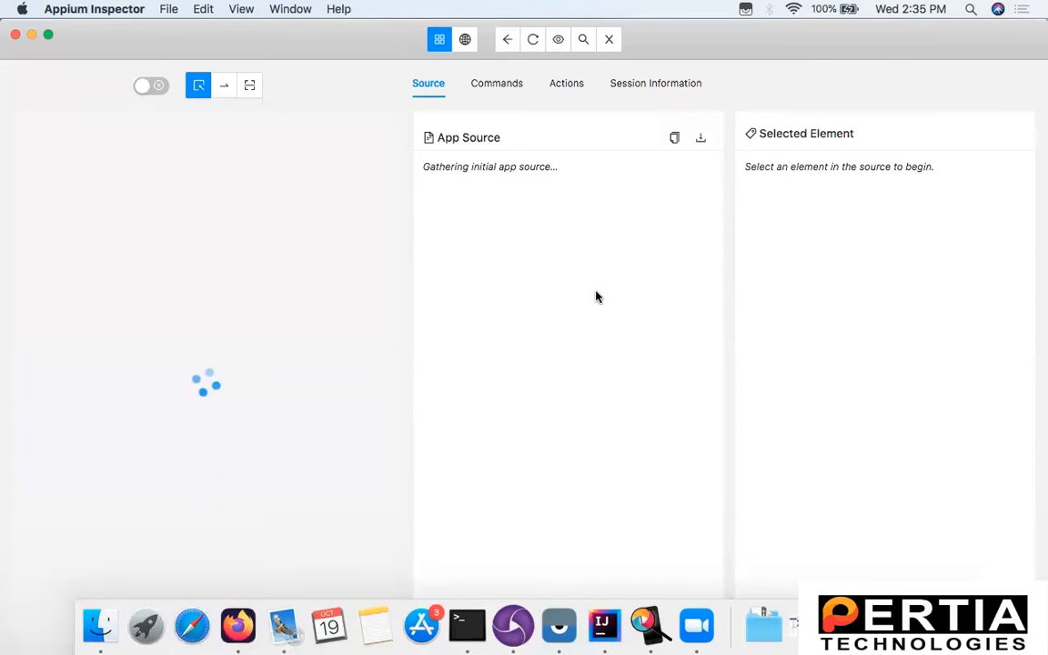
mouse_move(312, 280)
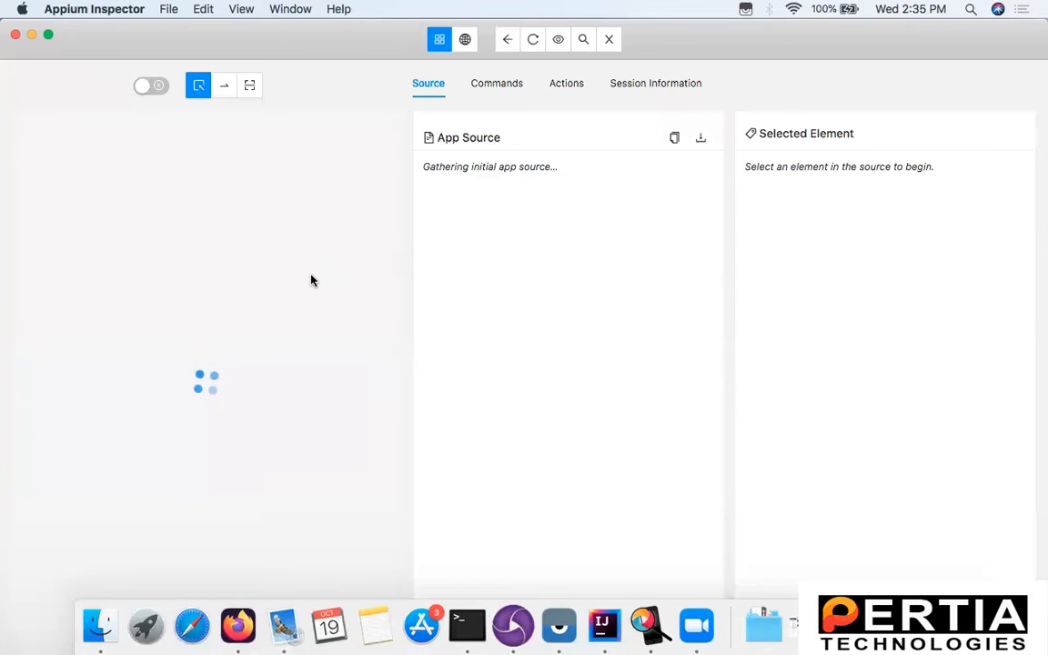
mouse_move(368, 190)
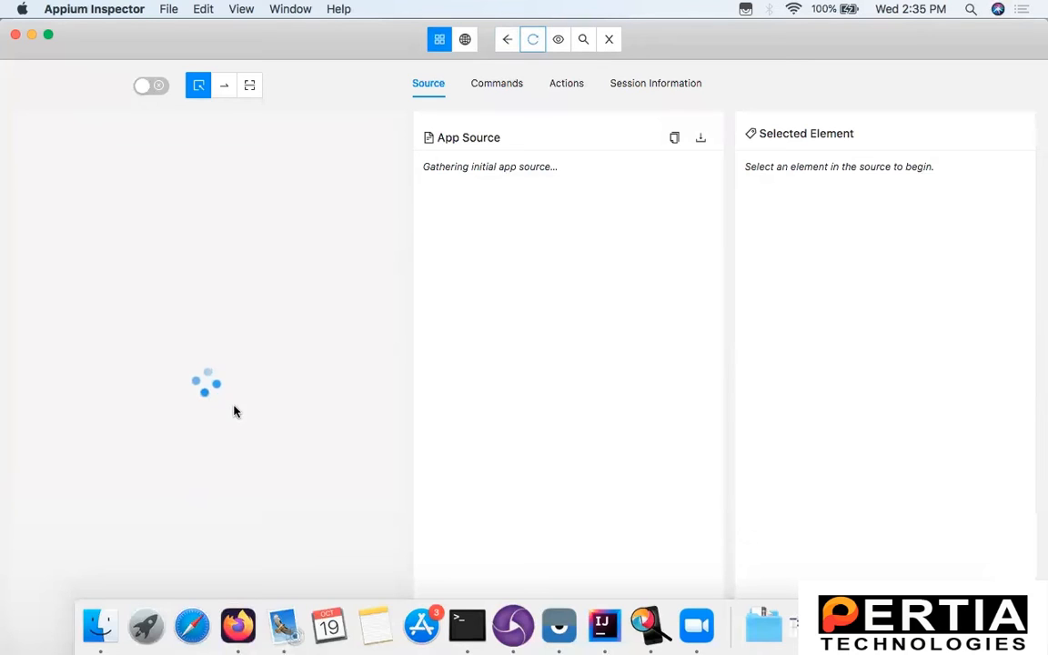
mouse_move(218, 294)
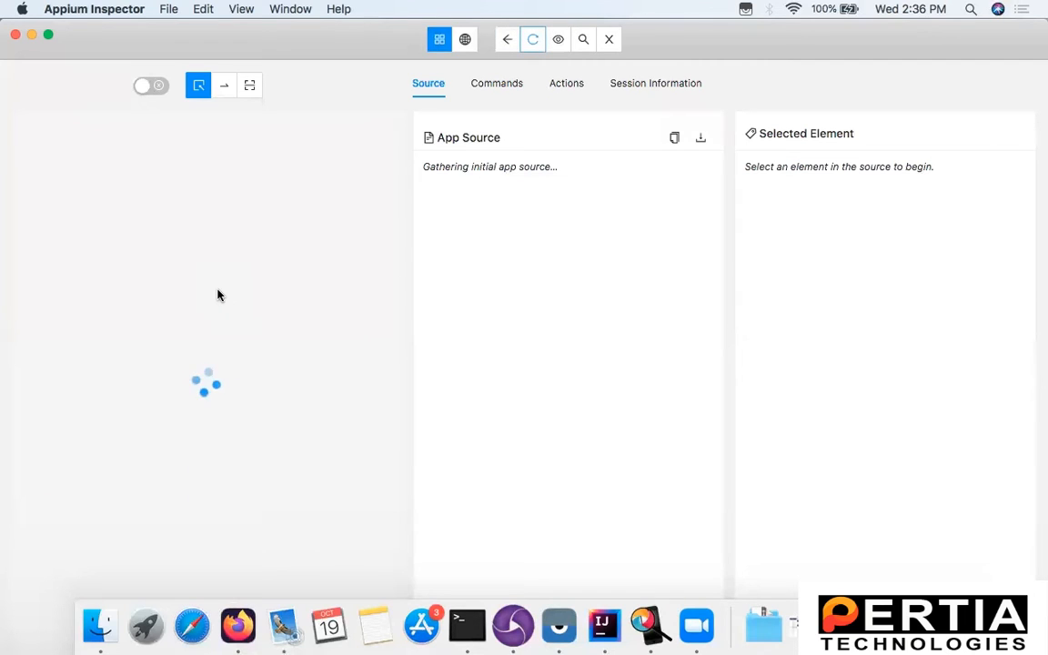
mouse_move(328, 185)
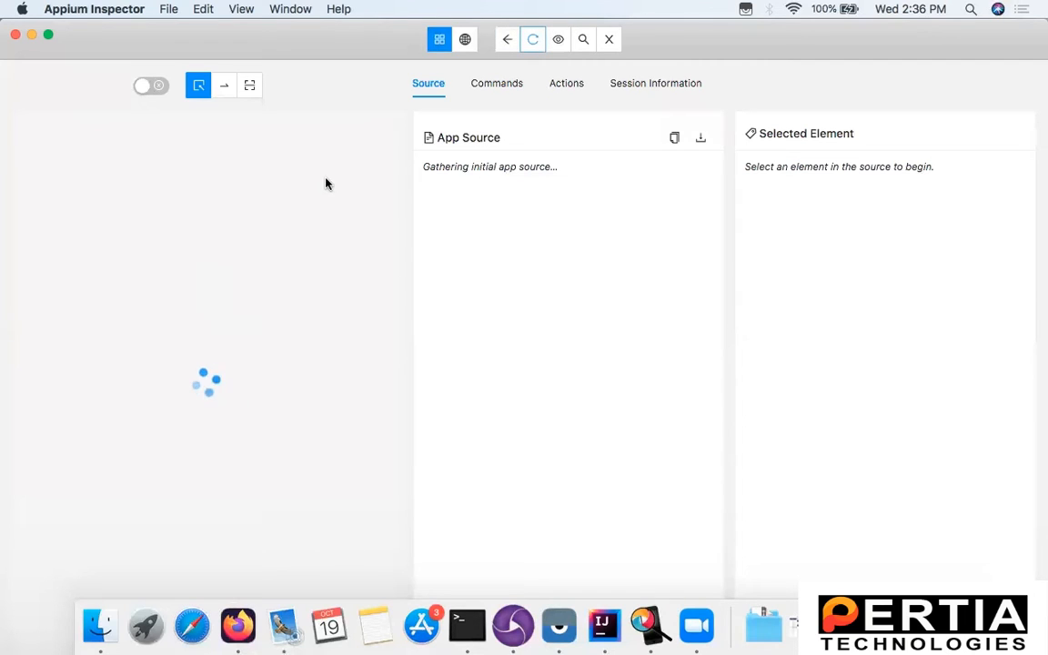
mouse_move(608, 39)
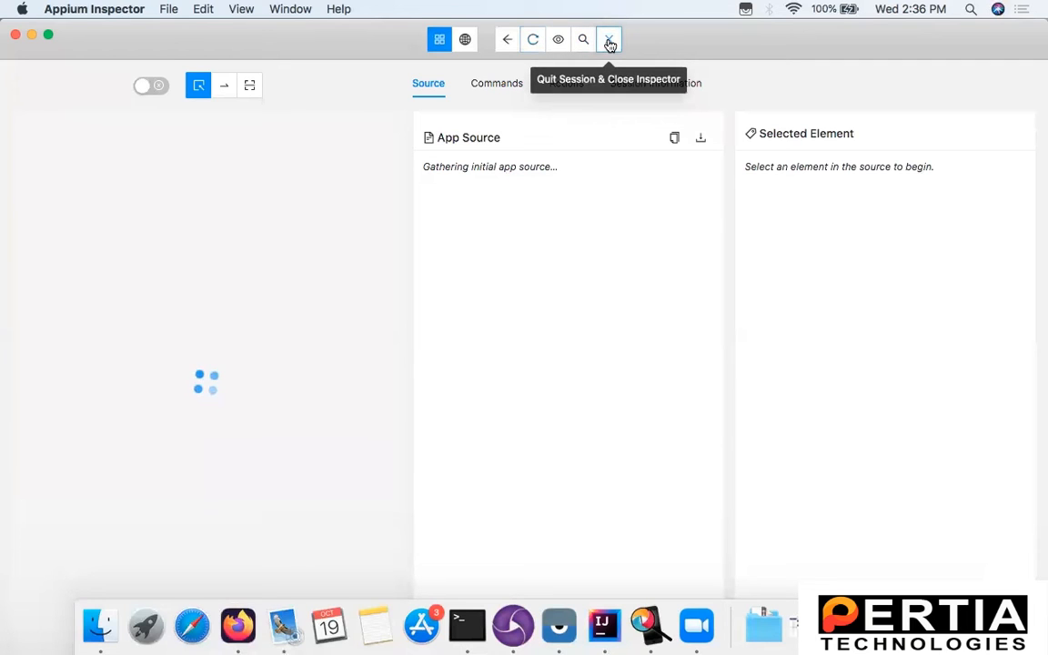
Step: Quit the Flutter session stuck on gathering the initial app source
click(608, 39)
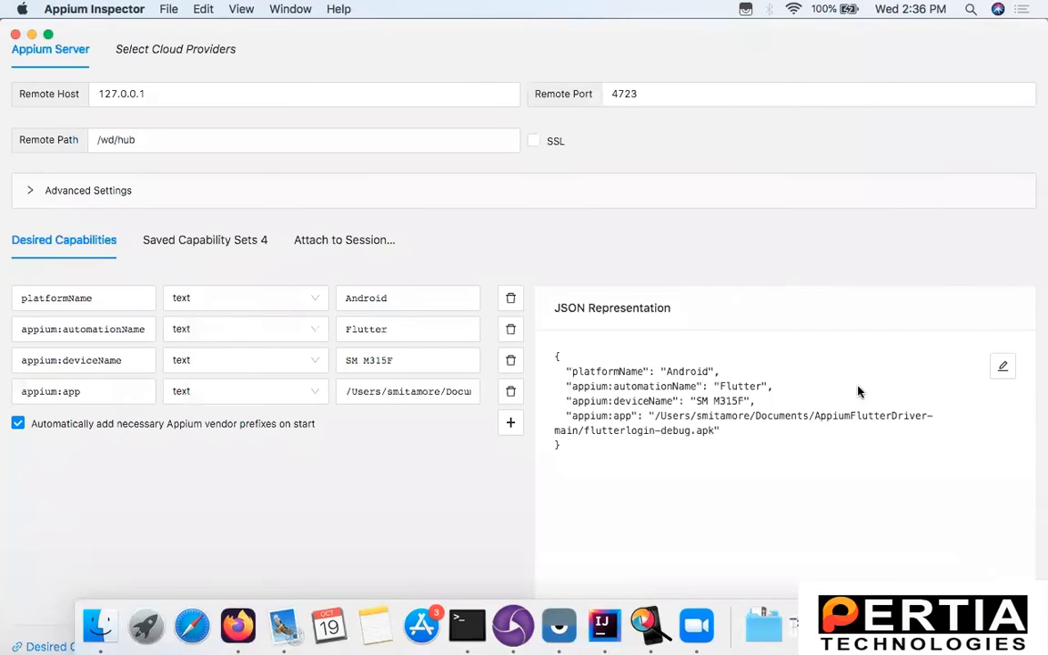
Step: Change appium:automationName from Flutter to UiAutomator2 in raw JSON and save
click(1001, 366)
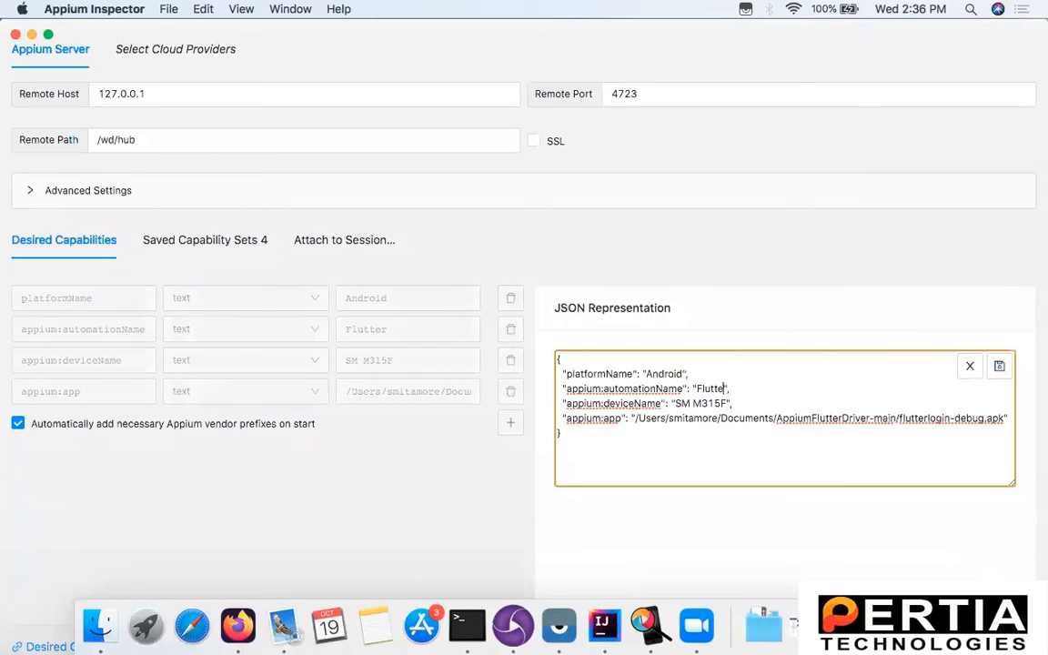
key(Backspace)
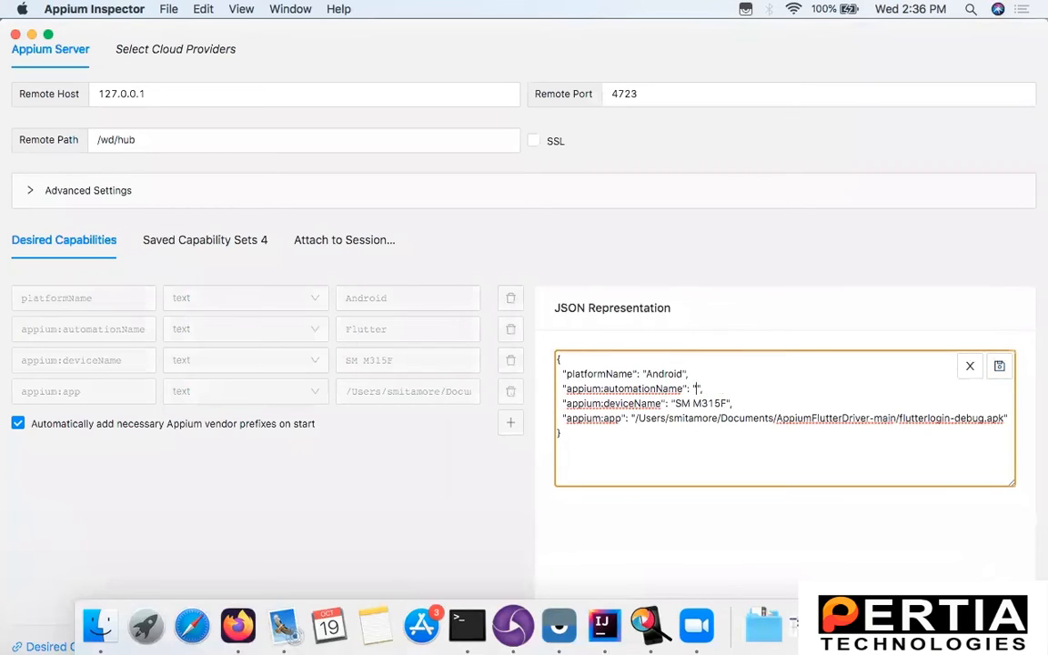
text(UiAutomato)
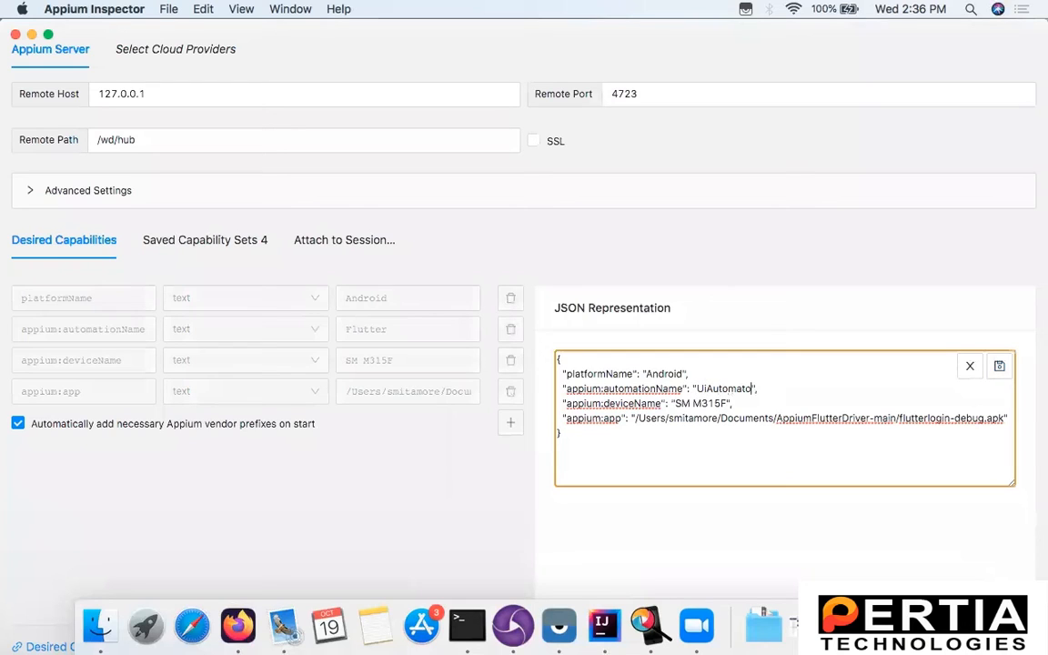
text(r2)
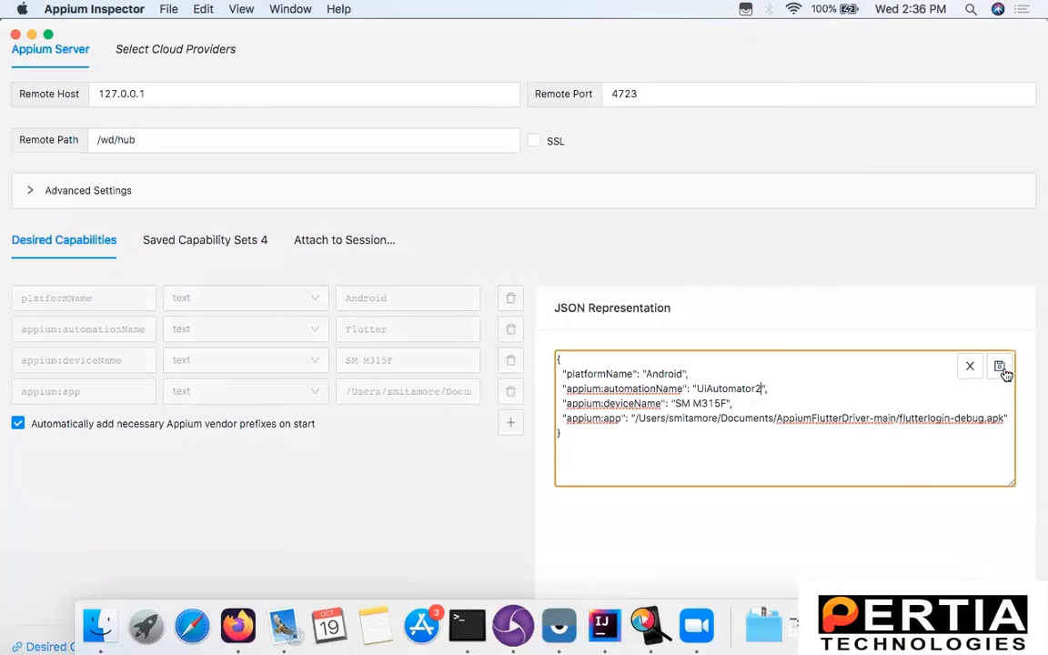
click(969, 366)
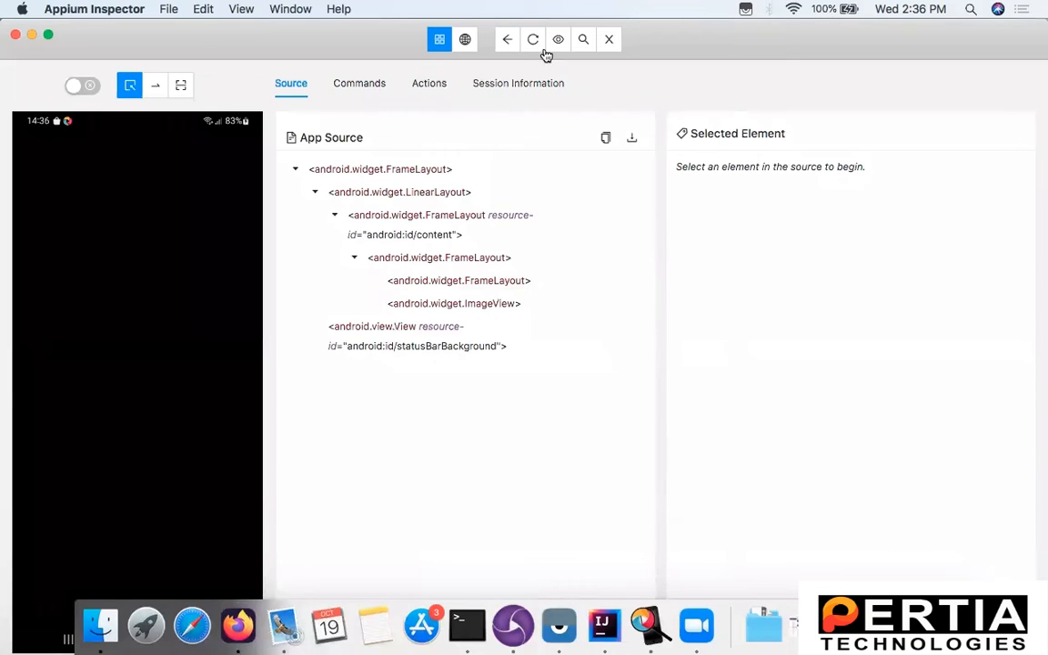
mouse_move(533, 40)
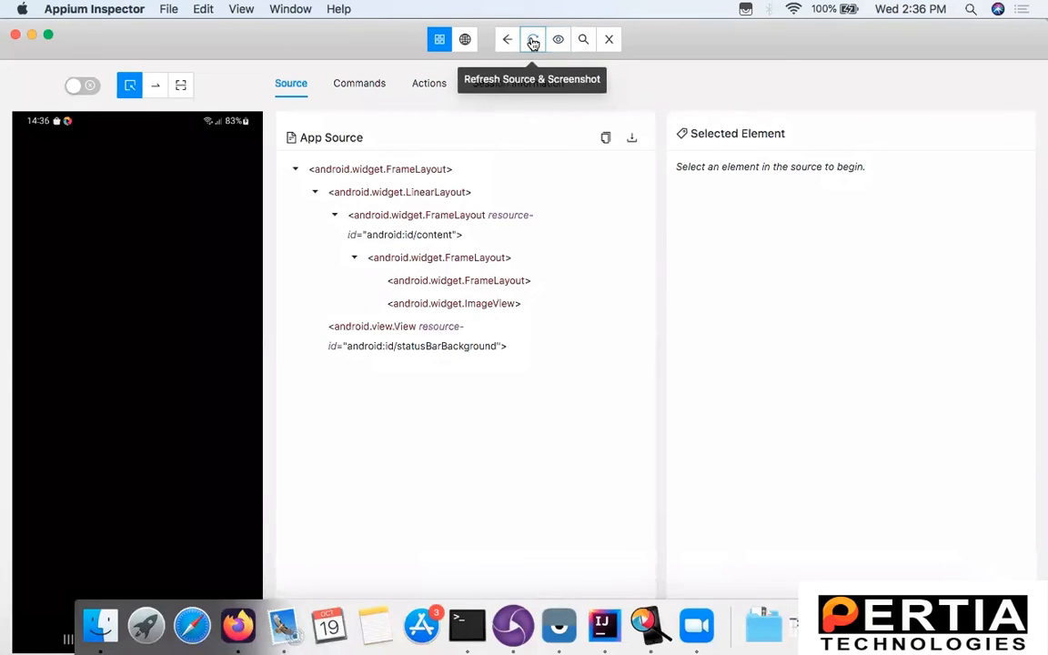
click(532, 39)
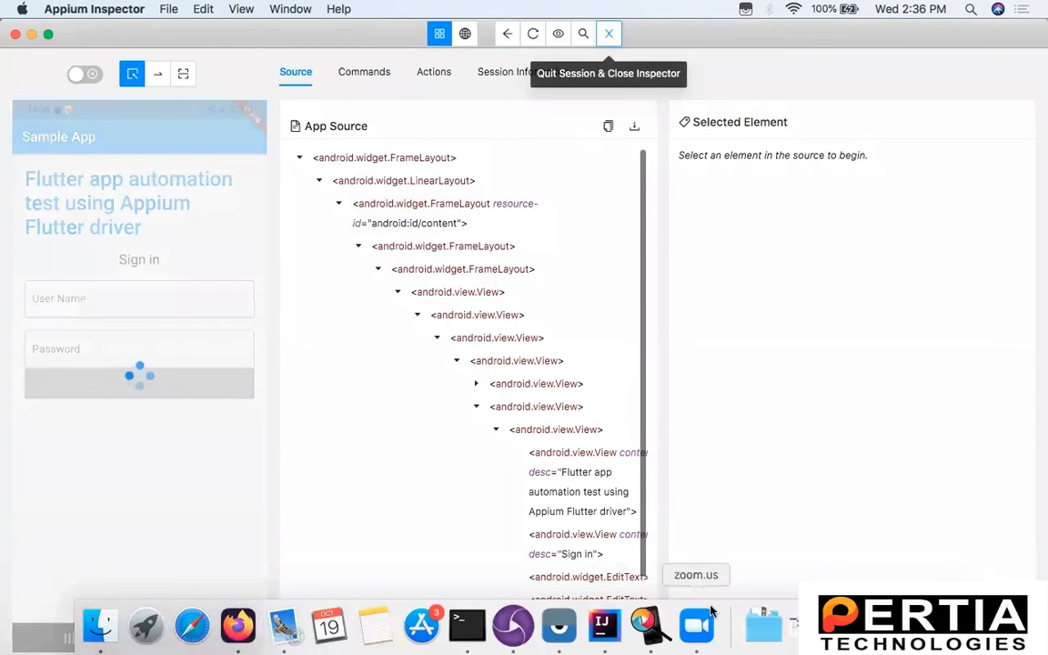
click(609, 33)
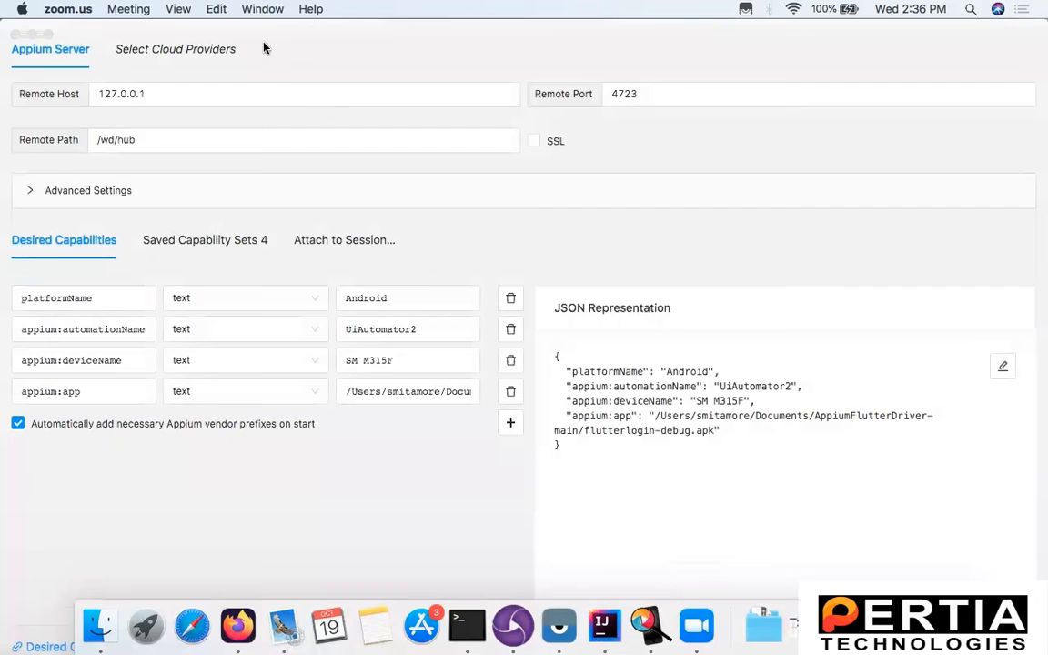
mouse_move(256, 529)
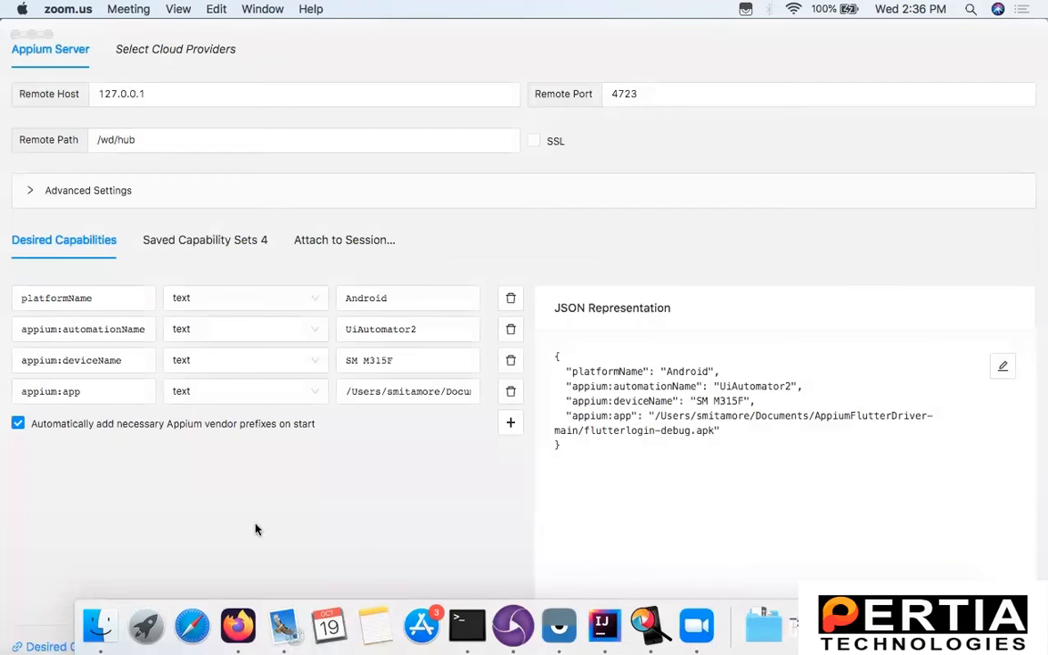
mouse_move(464, 306)
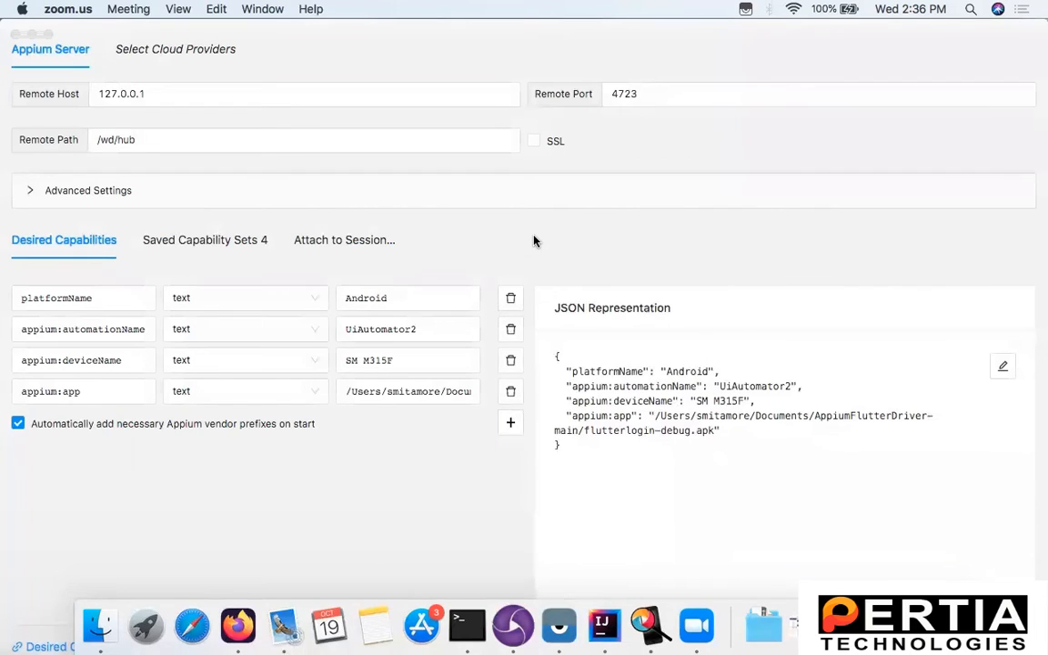
mouse_move(618, 259)
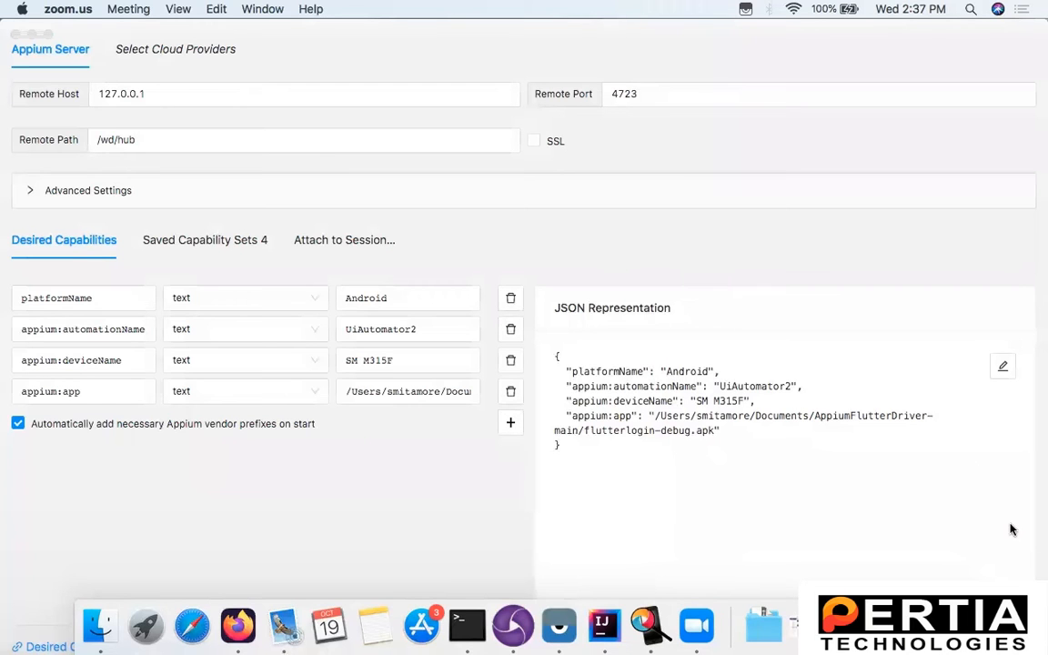
Step: Switch to IntelliJ IDEA and scroll through TestBase.java's setup() capability calls
click(603, 625)
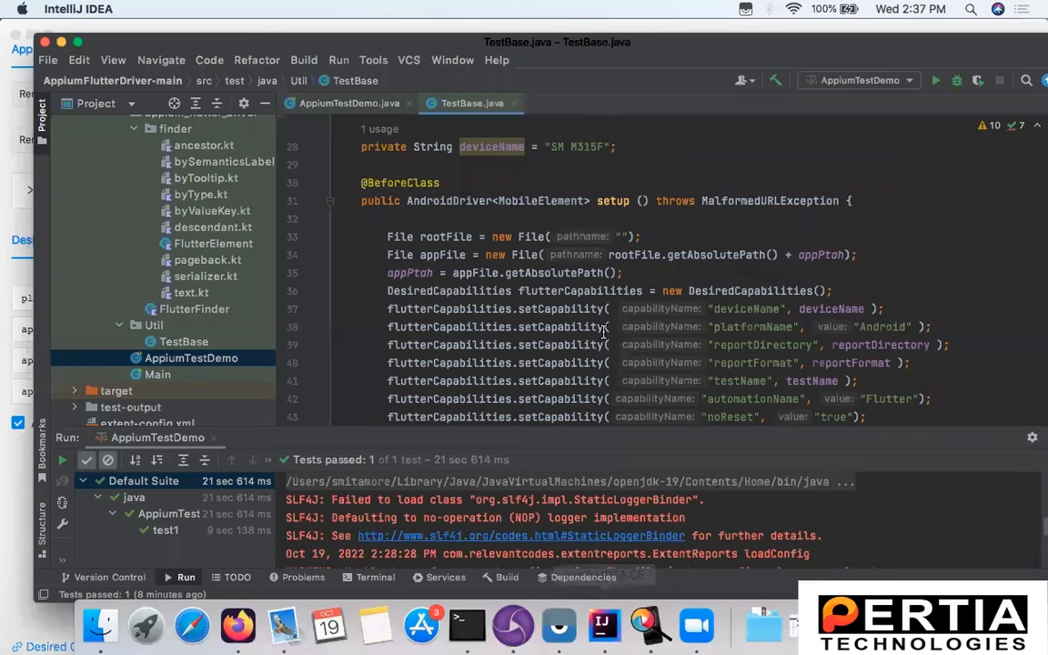
mouse_move(456, 305)
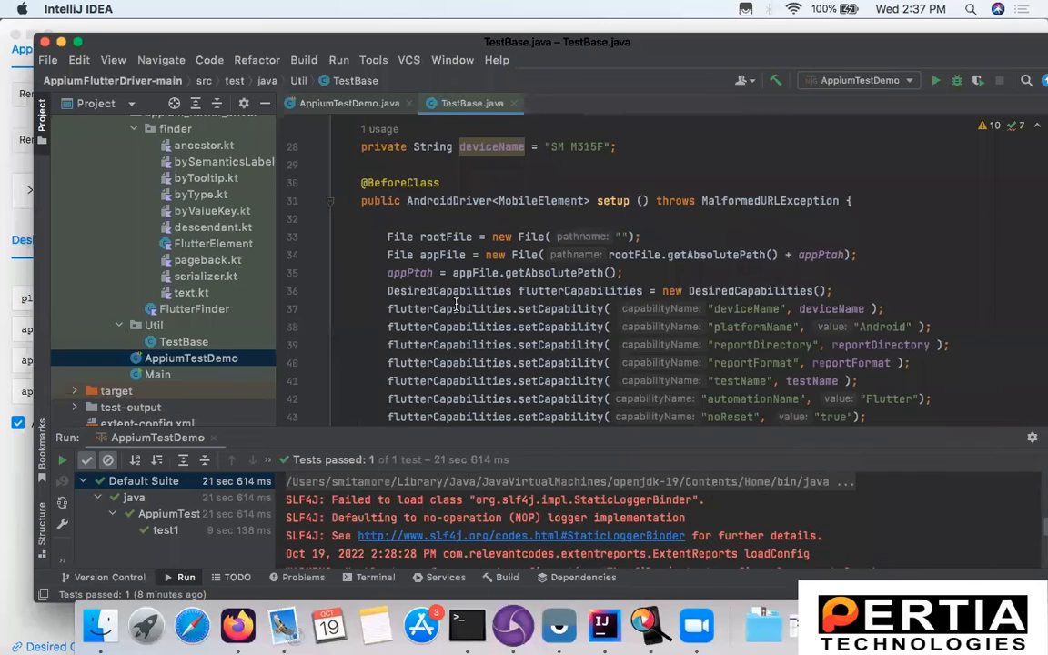
mouse_move(644, 265)
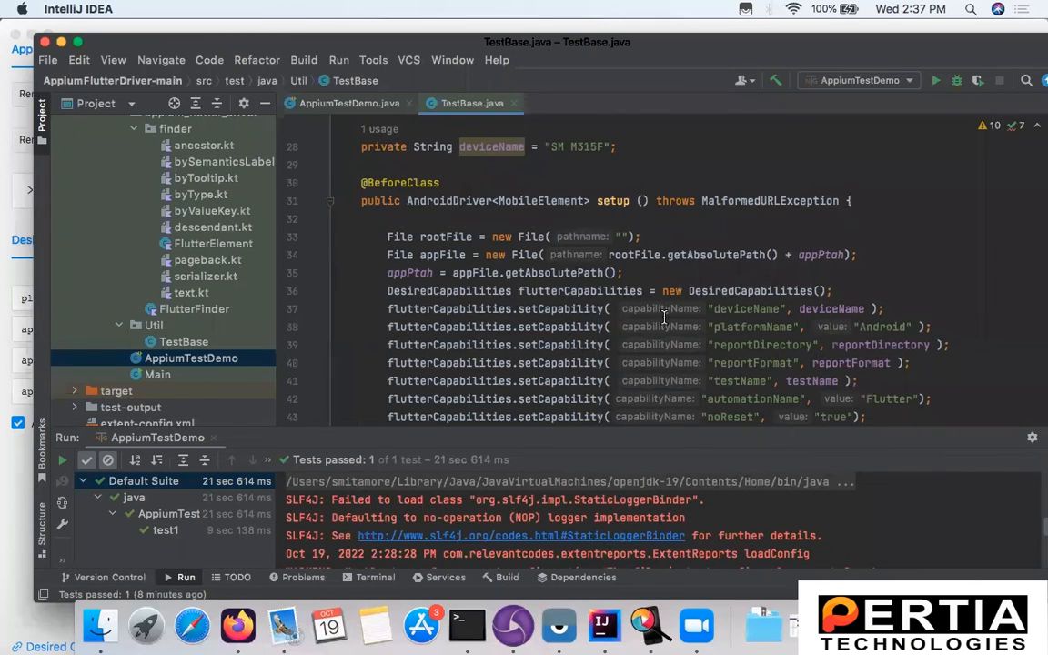
scroll(down, 3)
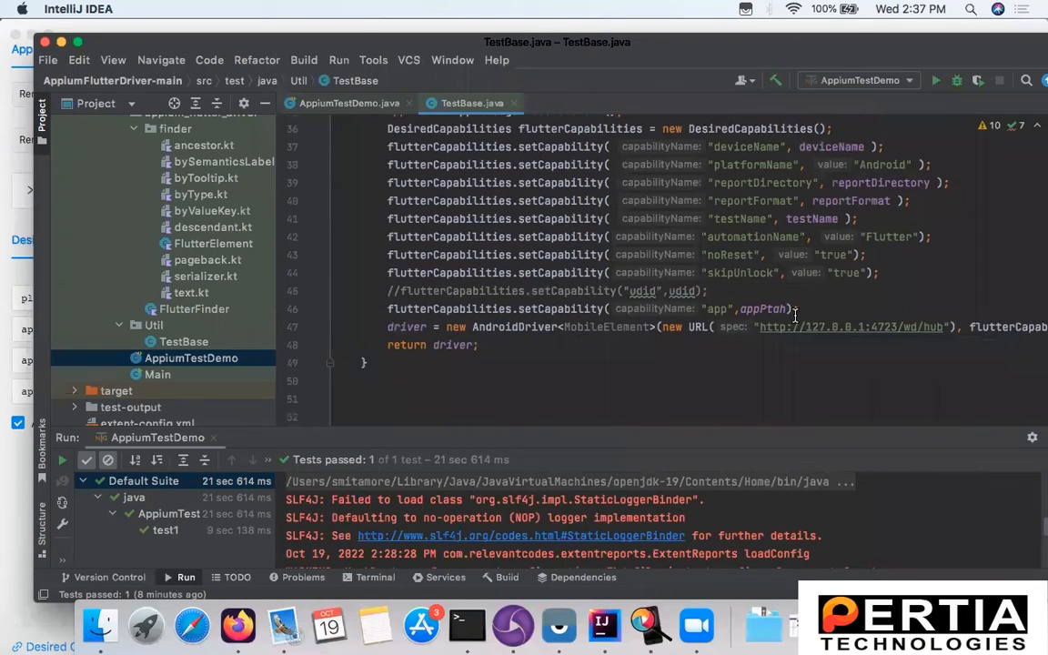
mouse_move(830, 147)
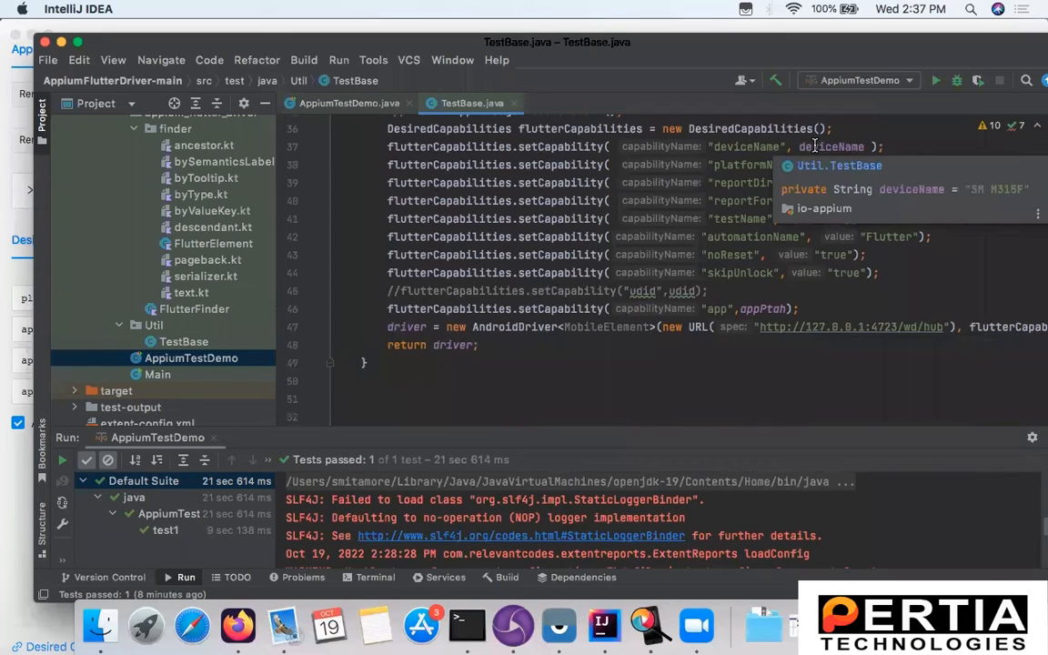
mouse_move(817, 302)
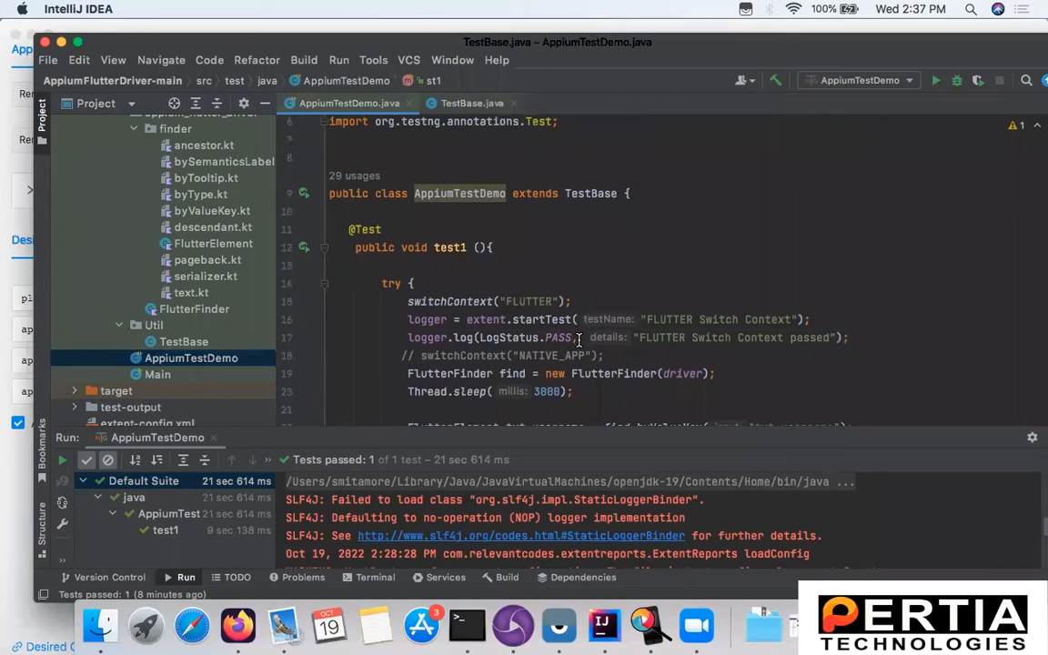
mouse_move(234, 288)
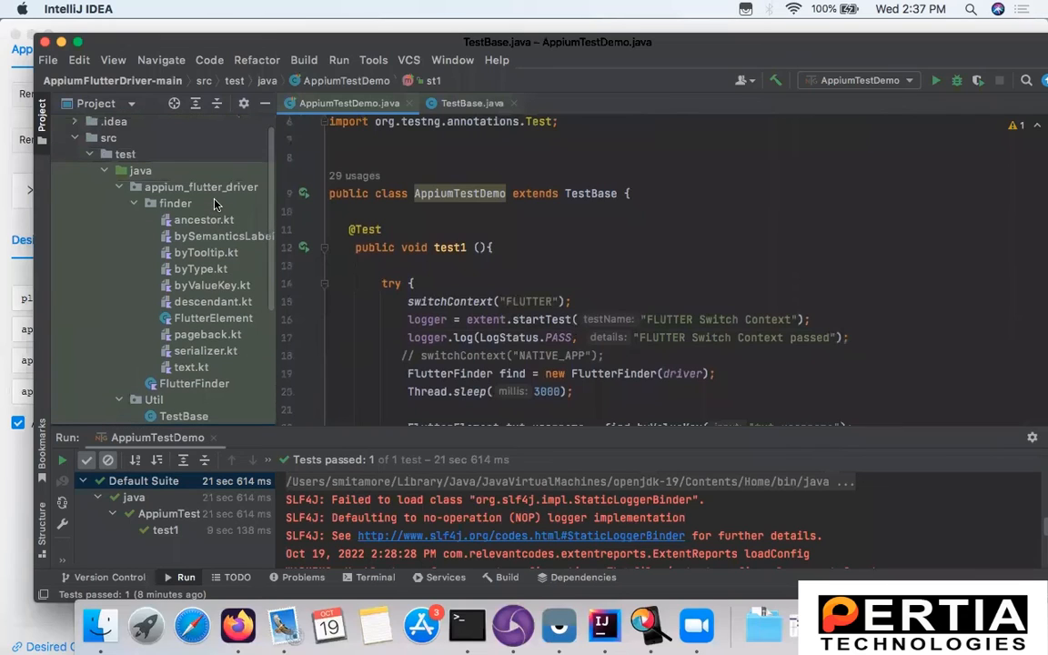
mouse_move(159, 194)
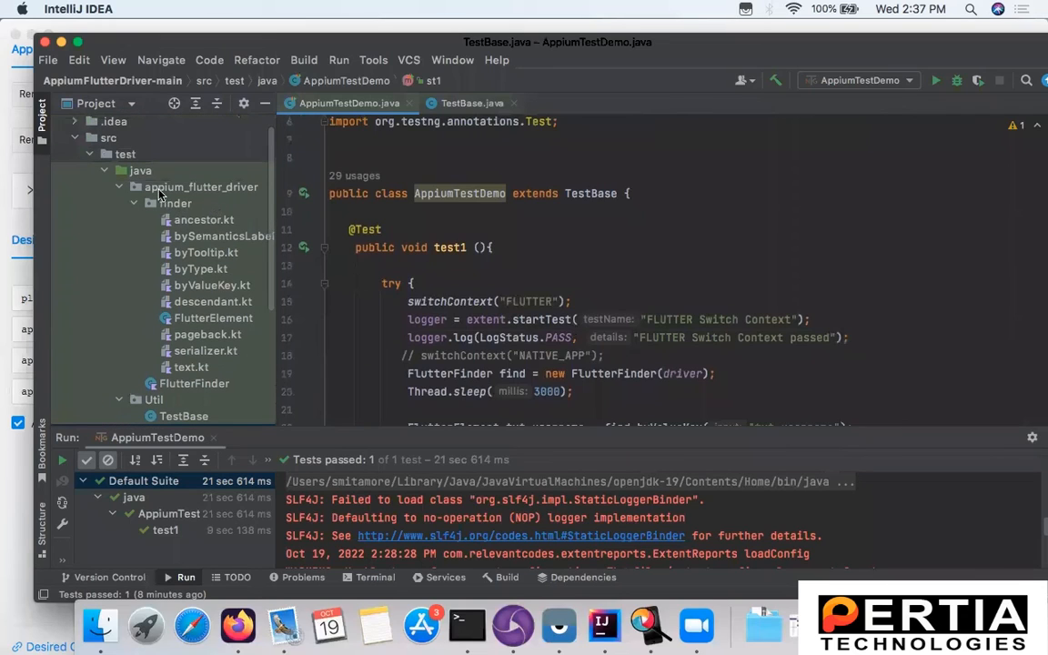
mouse_move(173, 211)
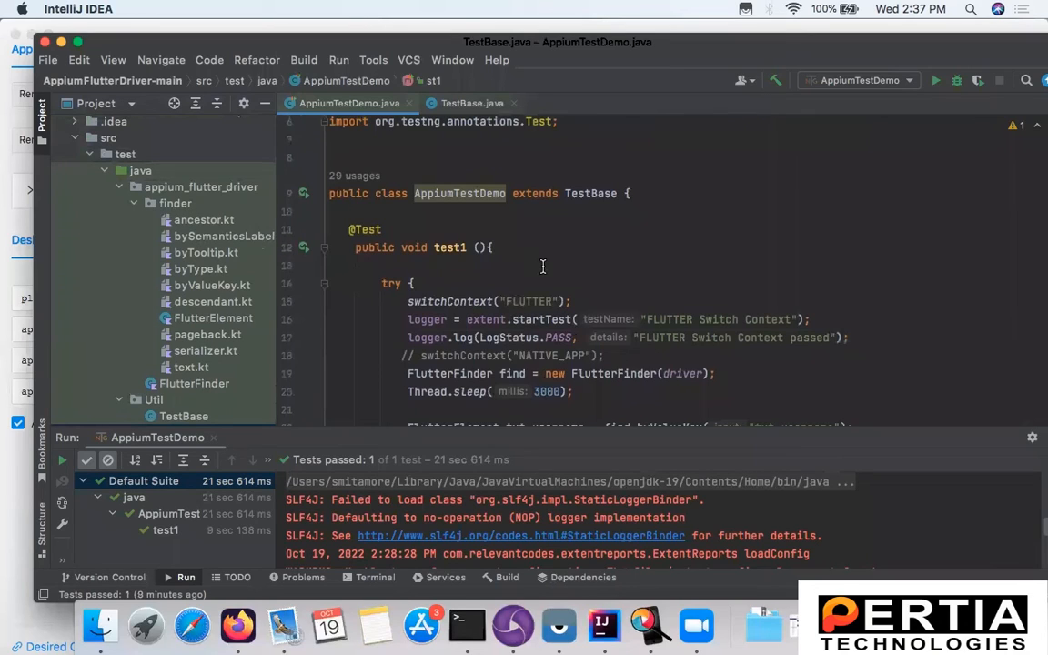
Step: Scroll AppiumTestDemo.java to the find.byValueKey and sendKeys login lines
scroll(down, 3)
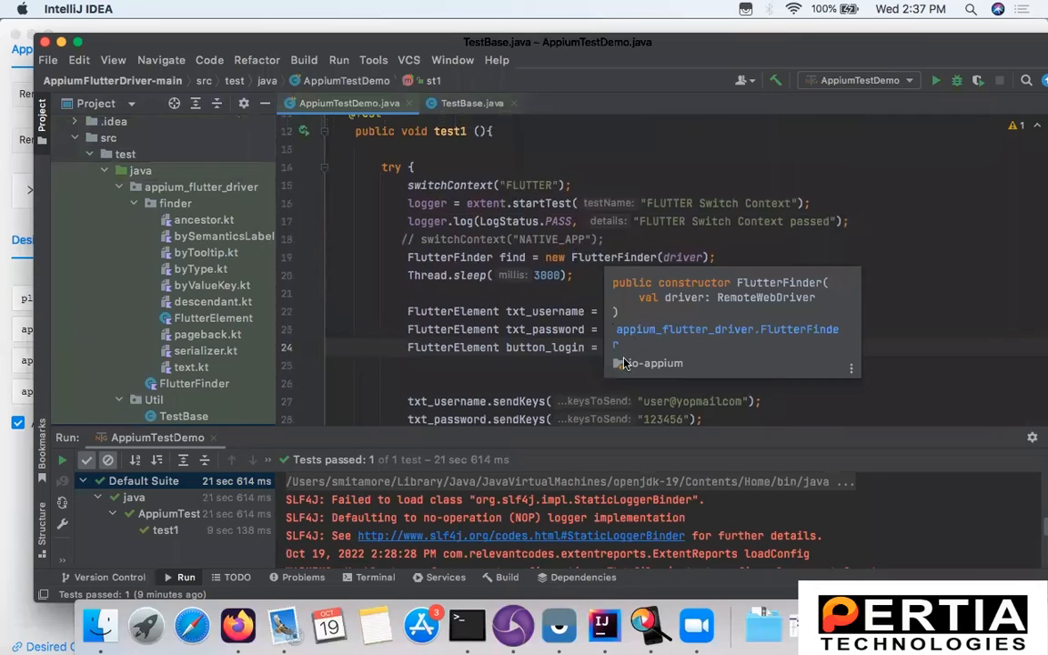
scroll(down, 3)
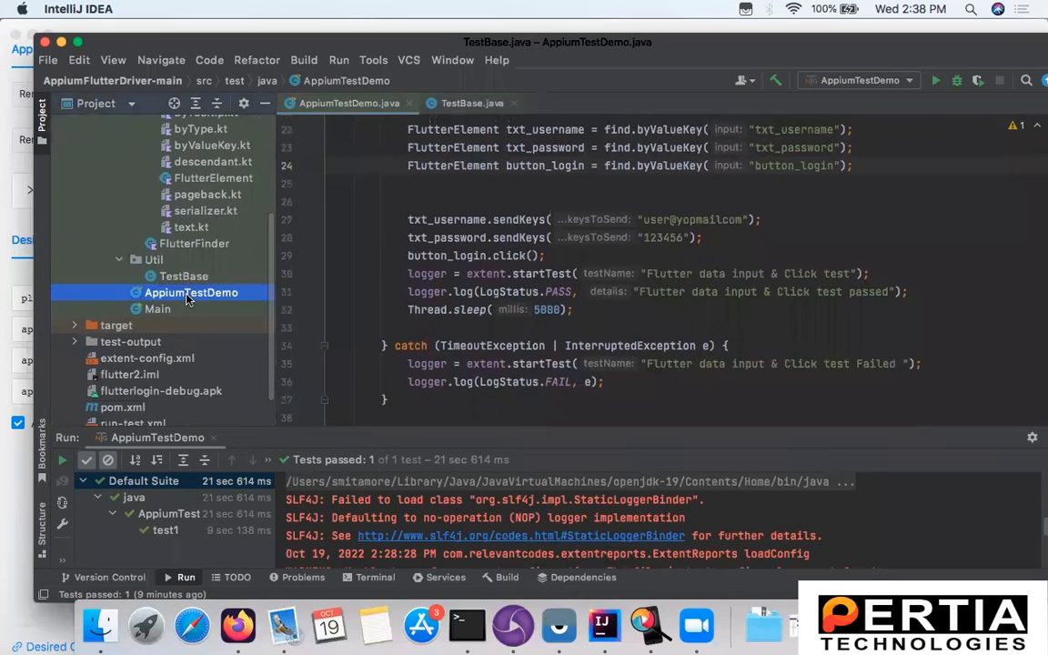
Step: Run 'AppiumTestDemo' from the Project tool window's context menu
right_click(191, 292)
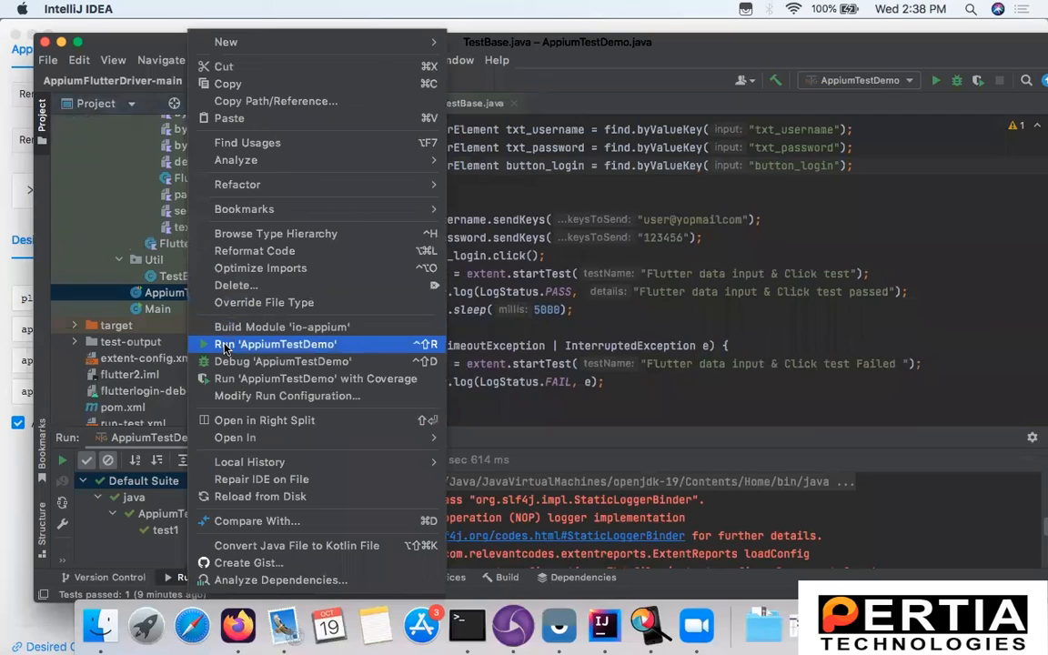
click(275, 344)
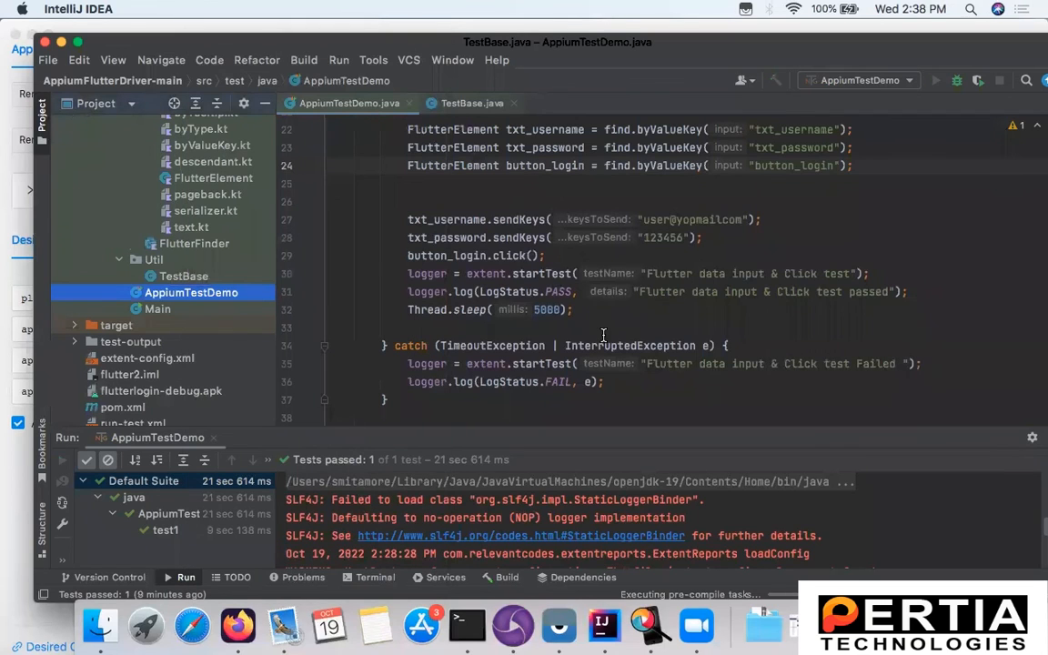
click(936, 80)
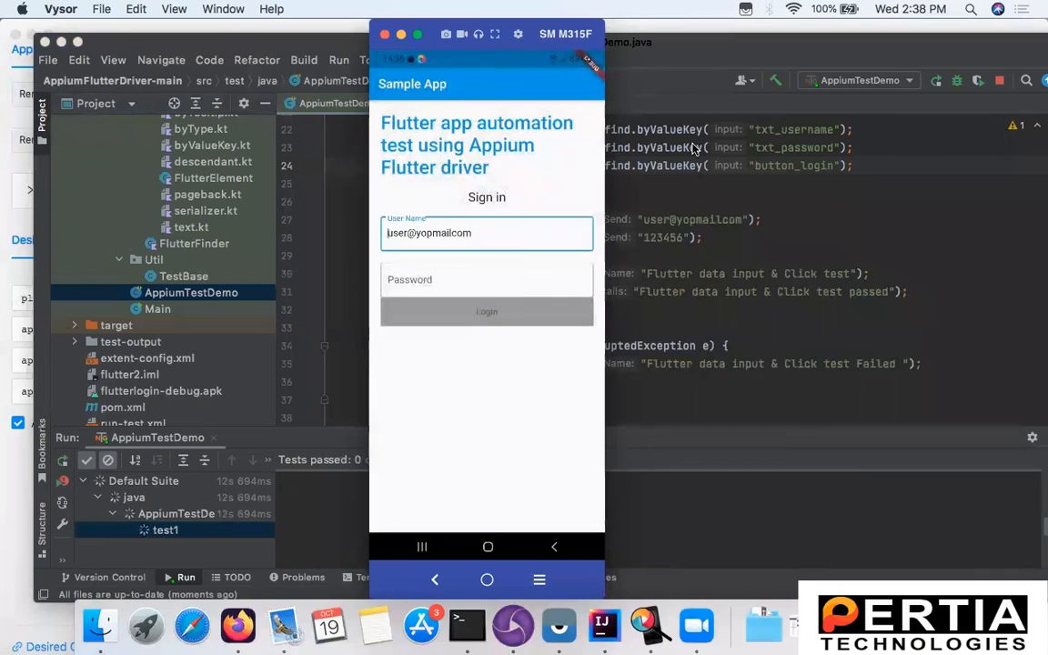
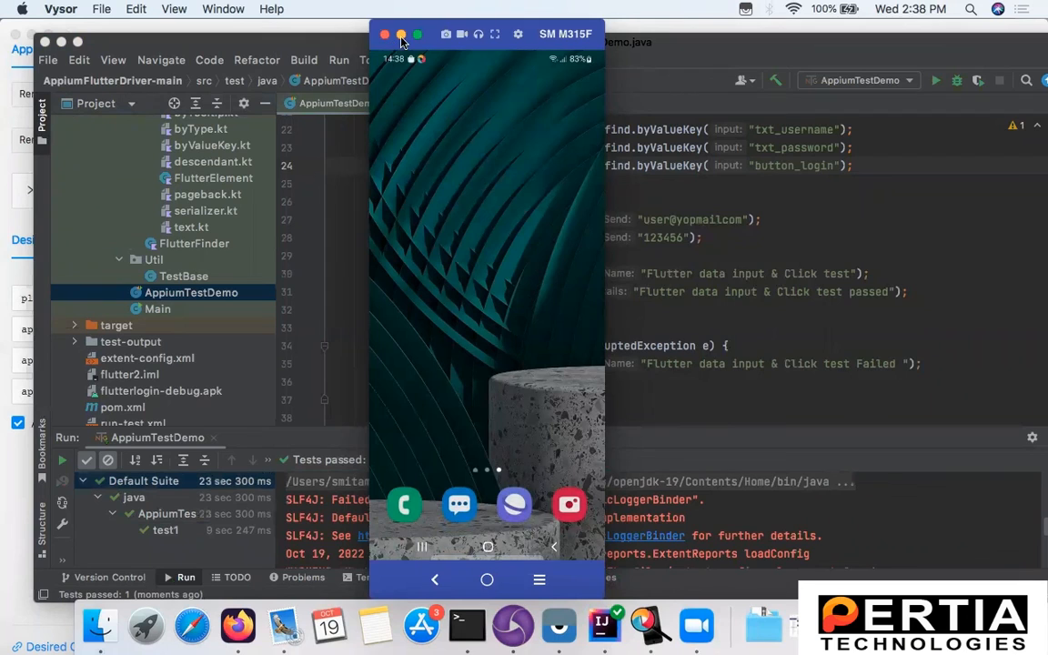
click(384, 33)
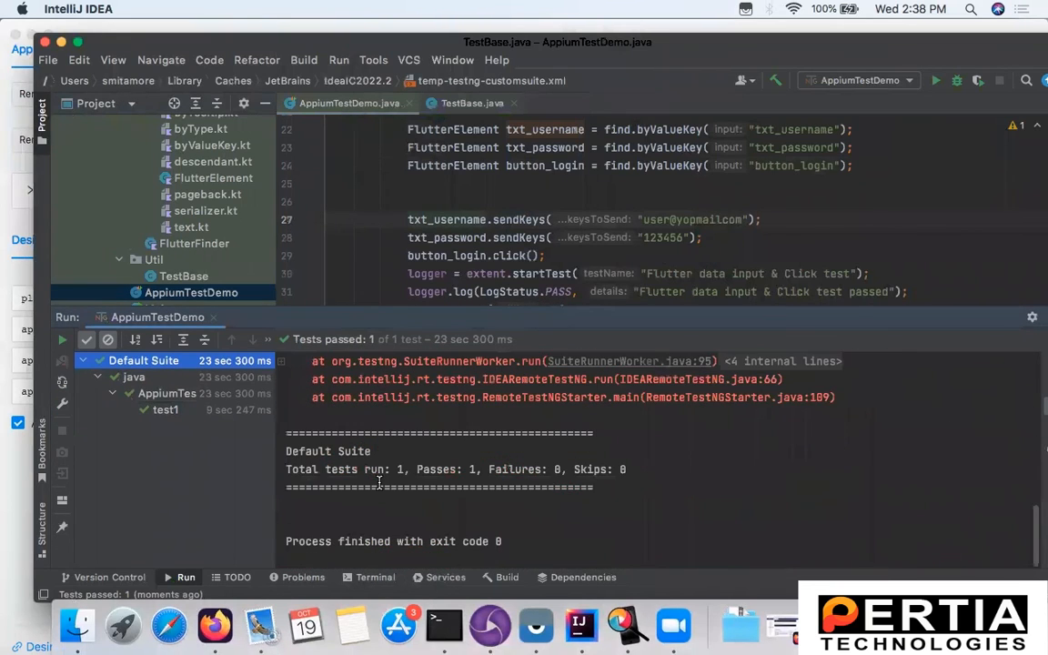
Step: Select test1 in the Run tree to see its passing result
click(165, 409)
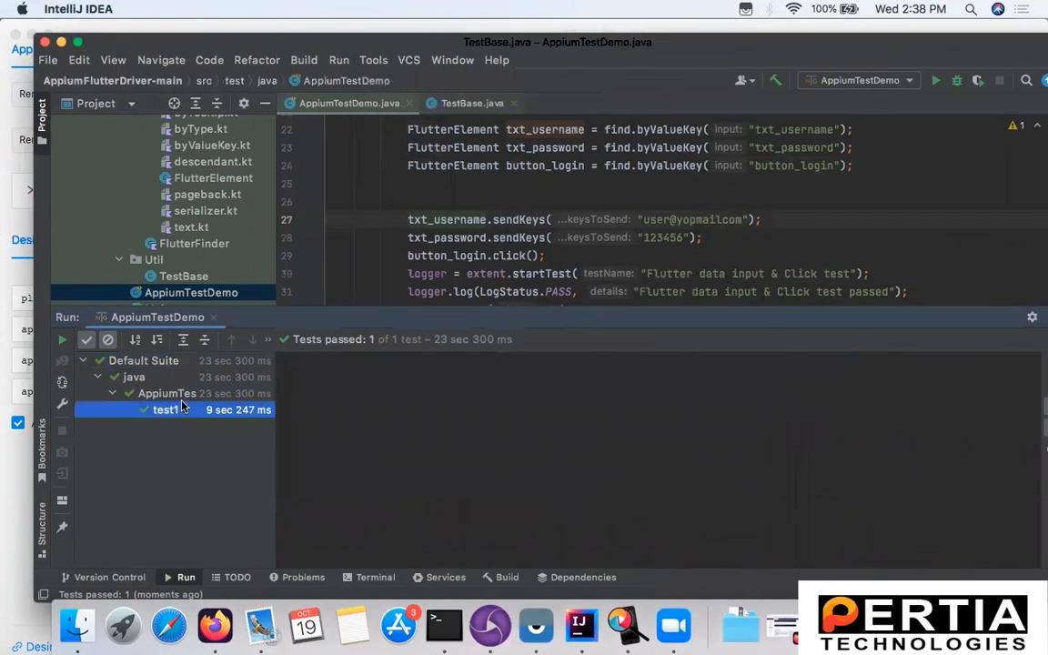
mouse_move(499, 456)
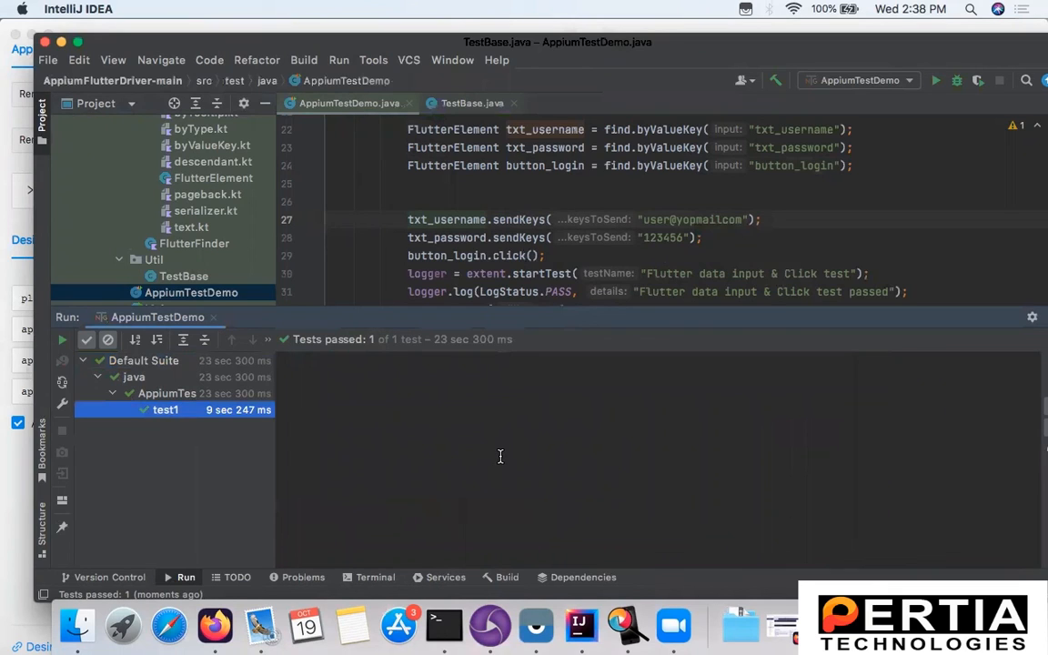
mouse_move(630, 511)
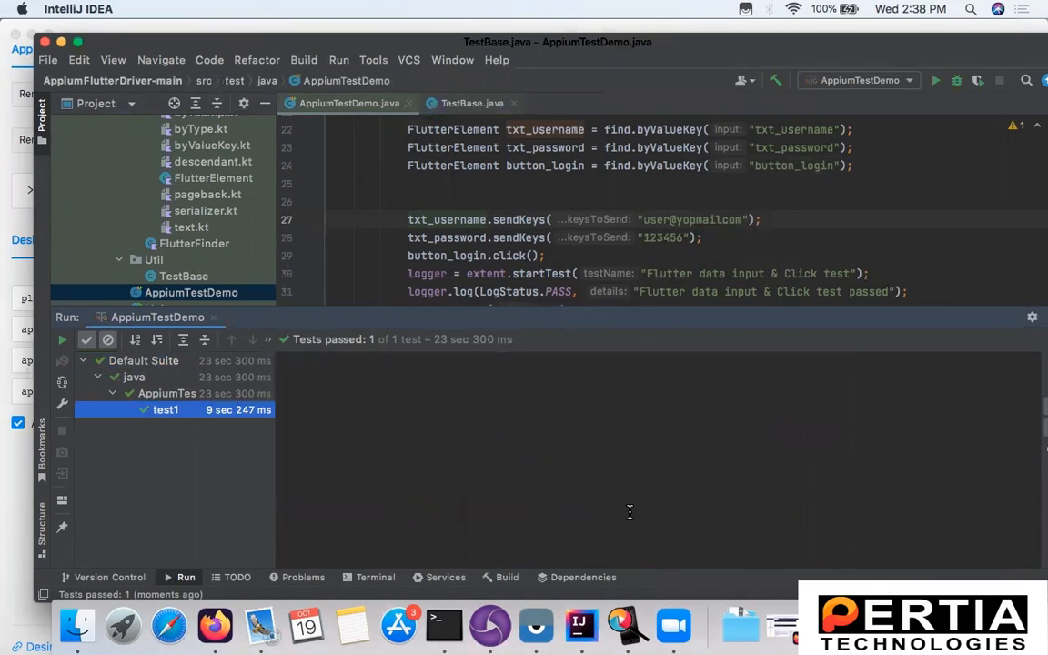
mouse_move(673, 625)
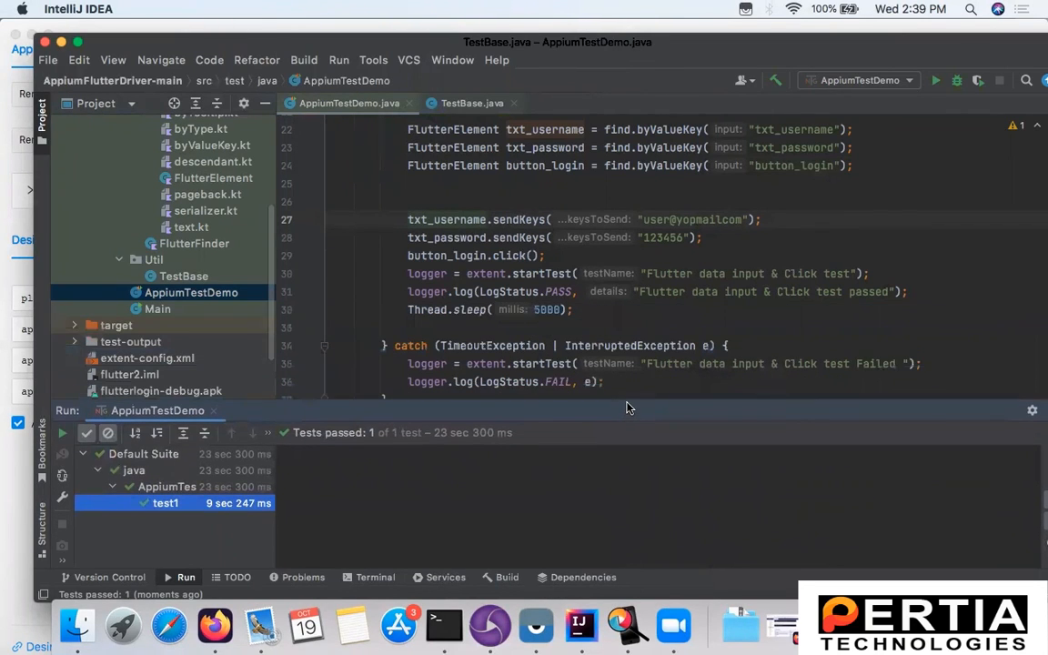
mouse_move(712, 575)
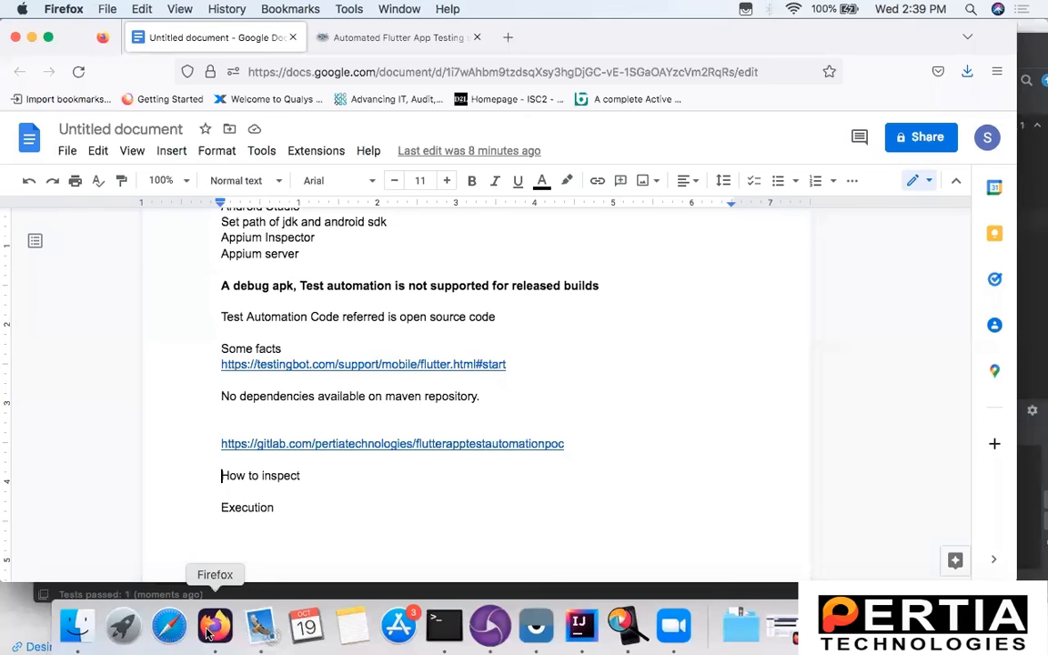
Step: Scroll the Google Docs notes down to the How to inspect and Execution headings
scroll(down, 3)
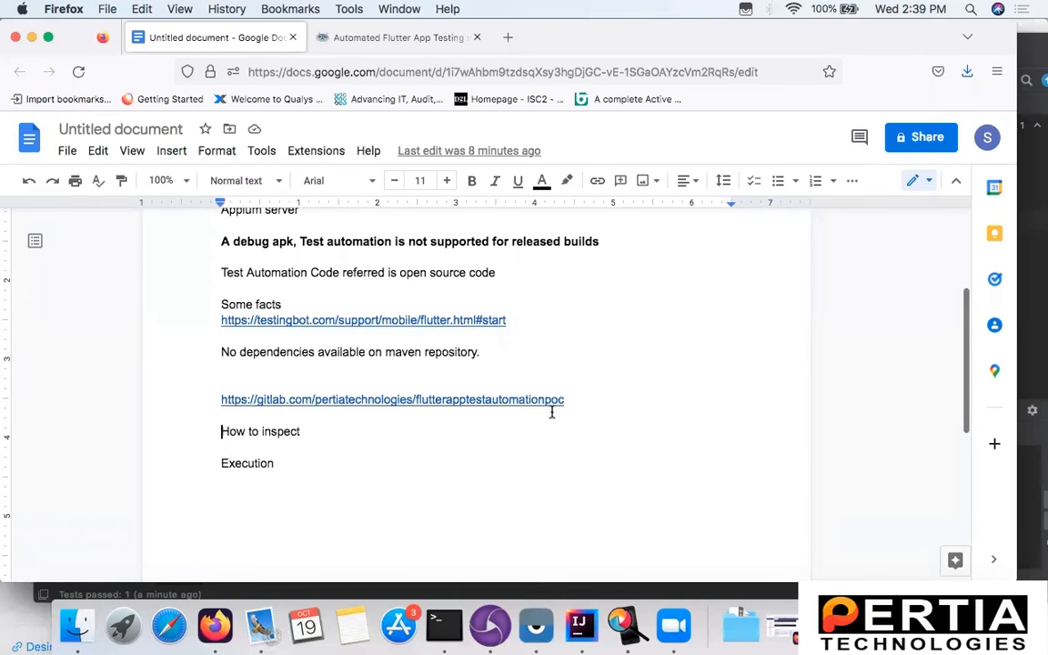
mouse_move(466, 445)
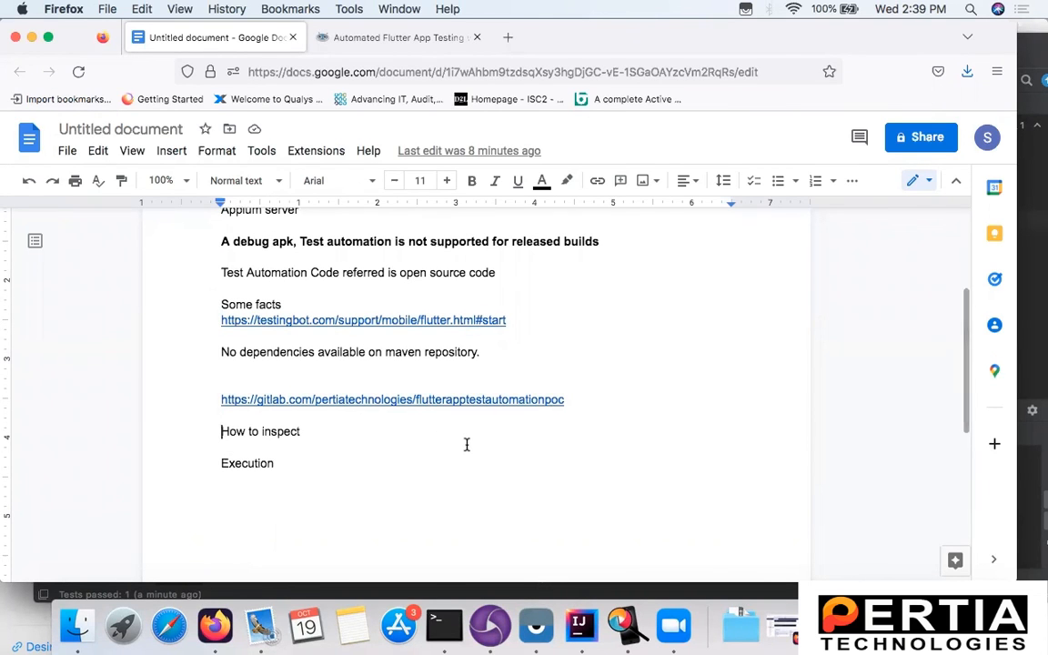